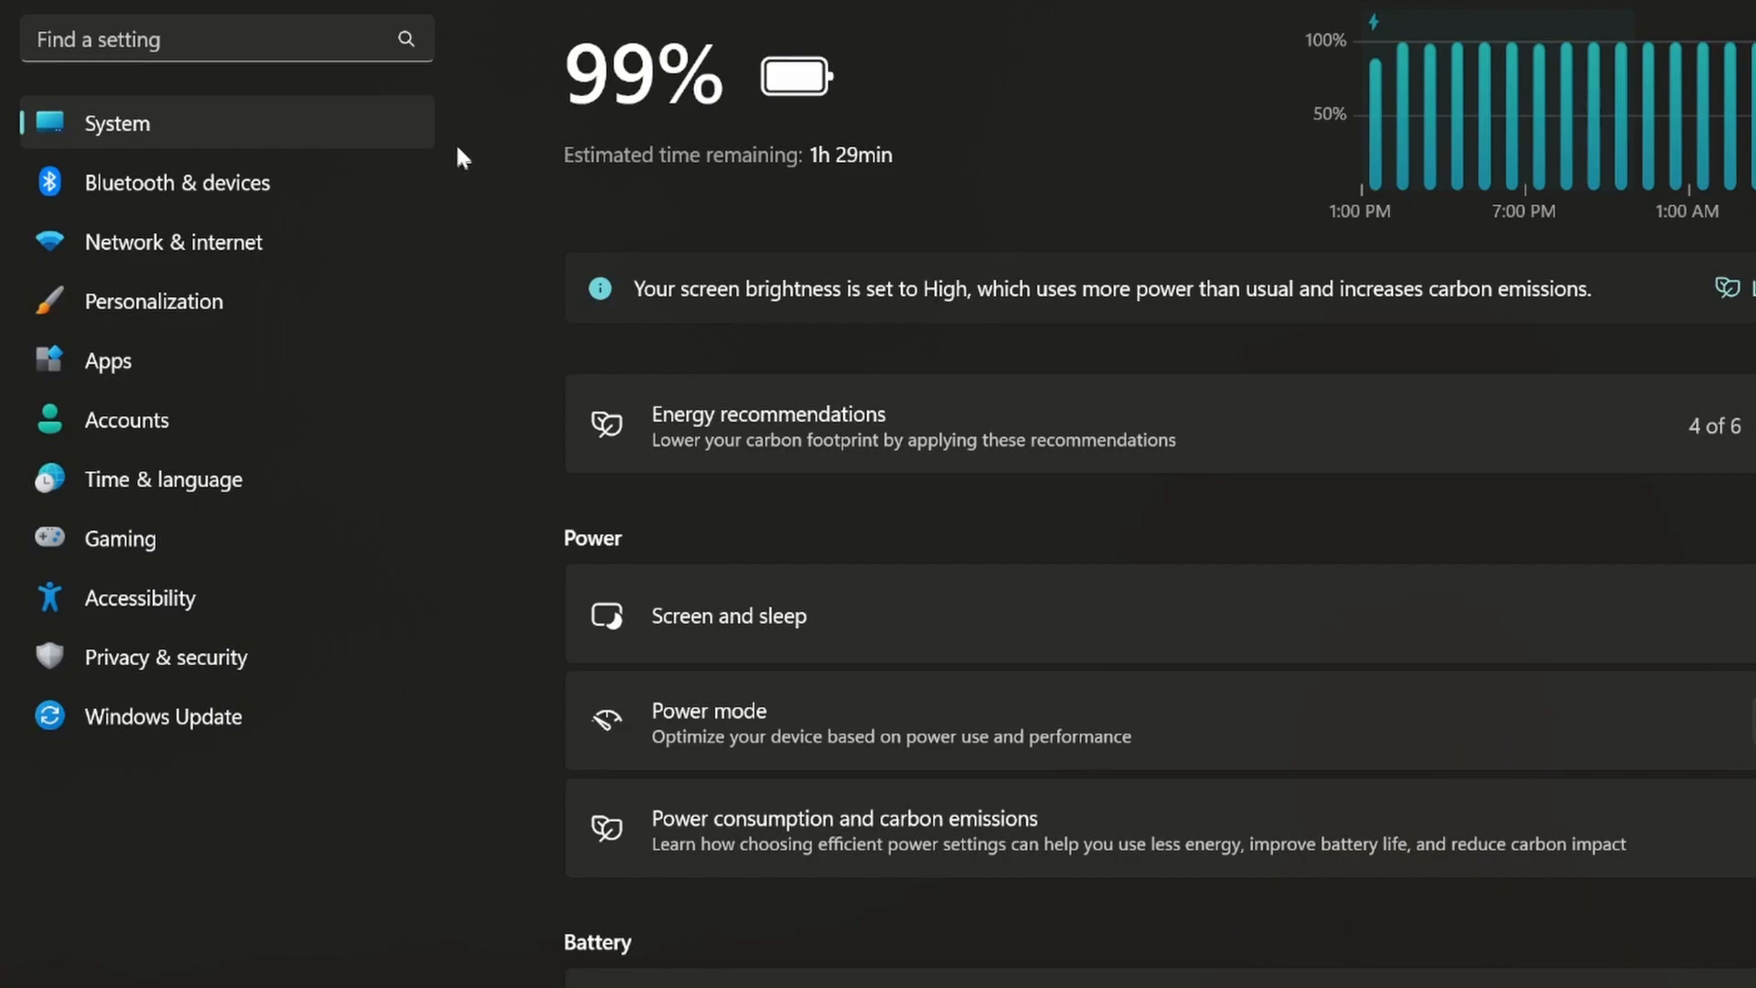
pyautogui.moveTo(926, 75)
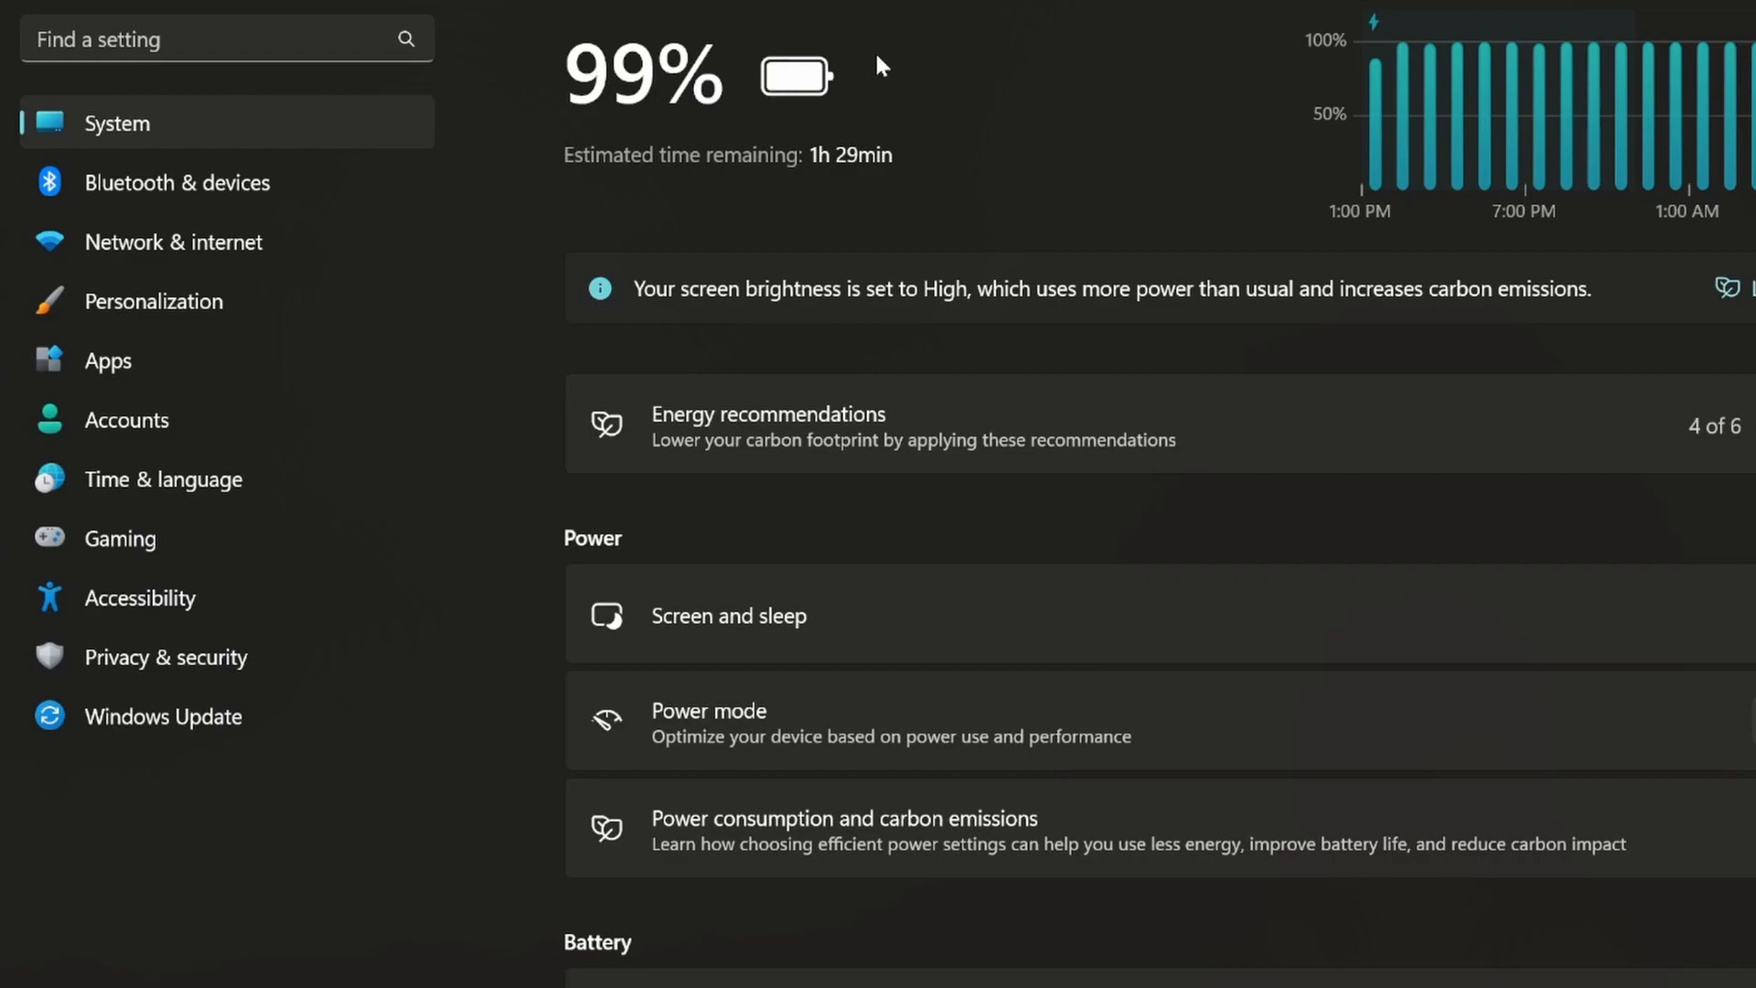
pyautogui.moveTo(805, 187)
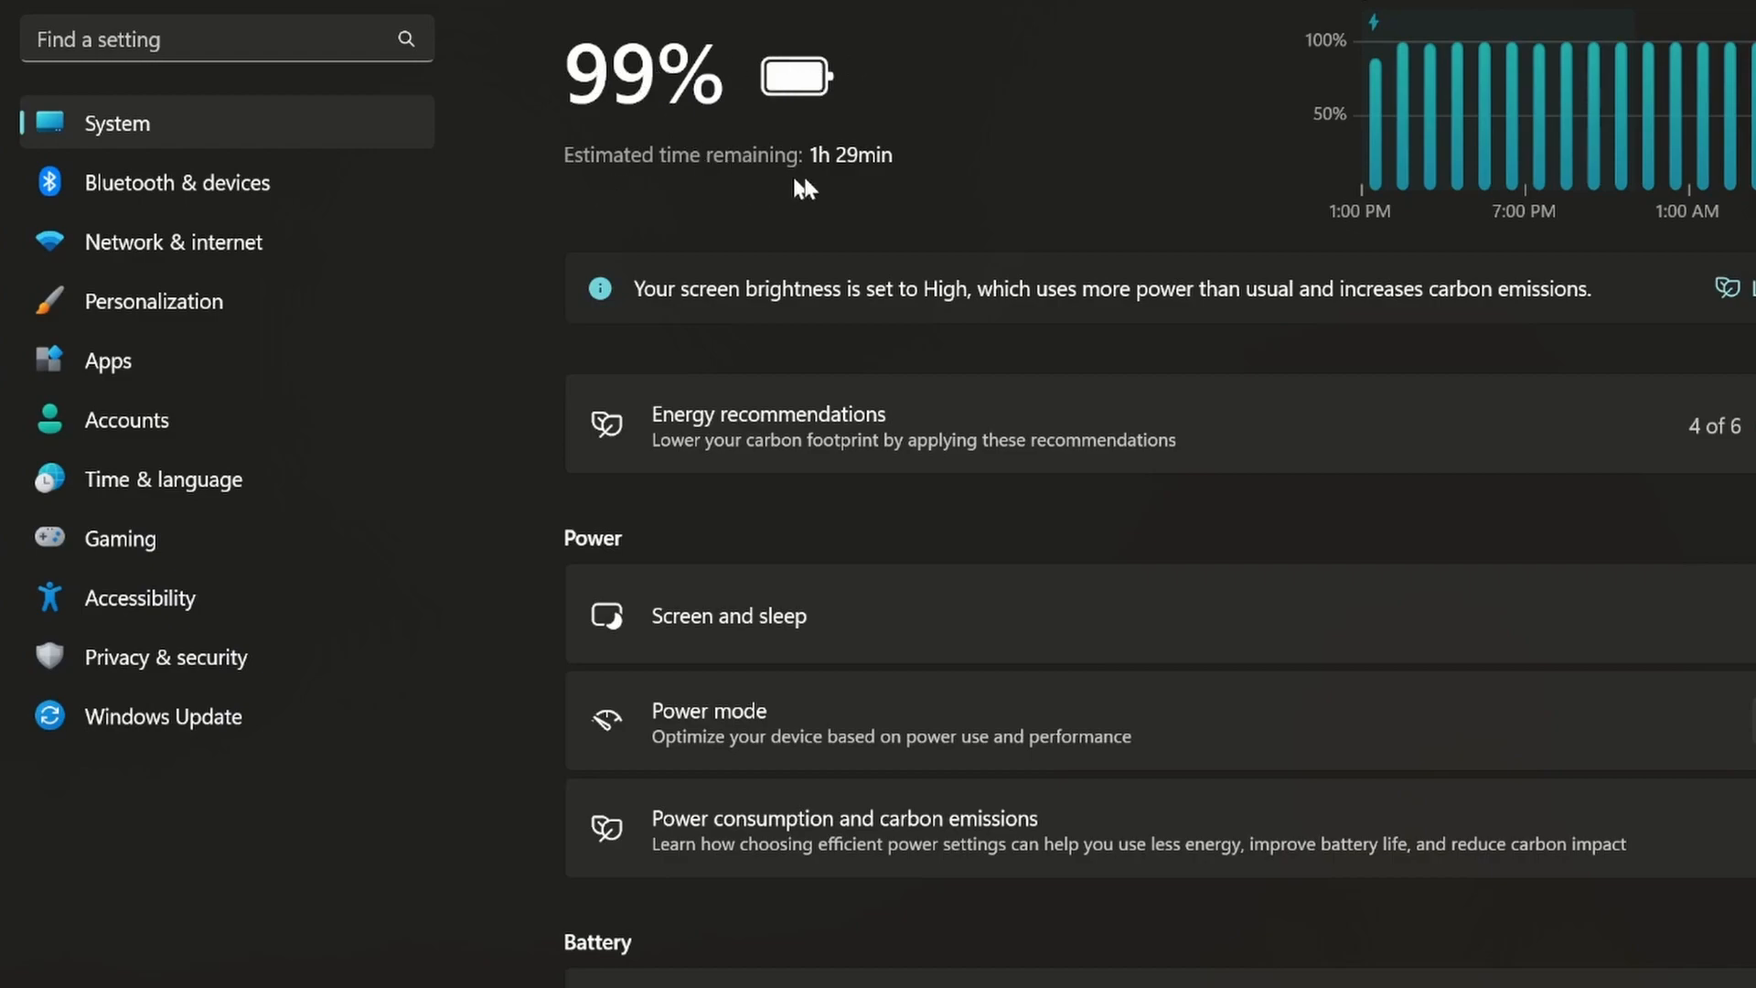
pyautogui.moveTo(941, 181)
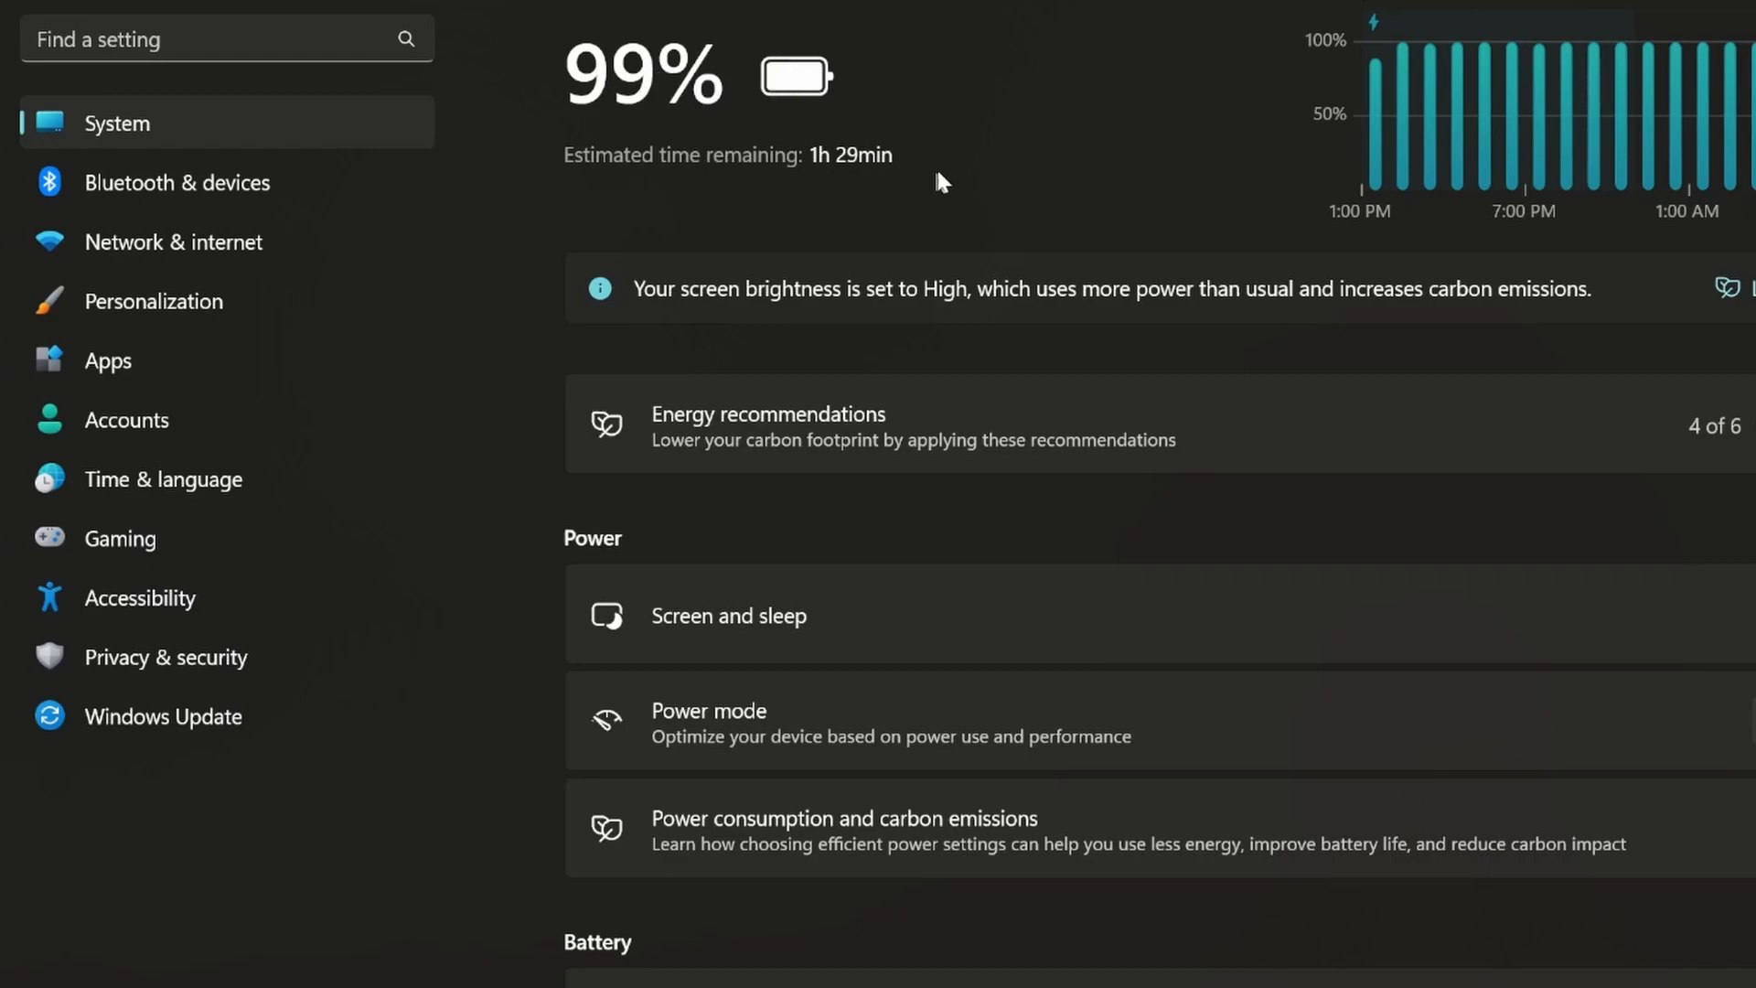
pyautogui.moveTo(948, 180)
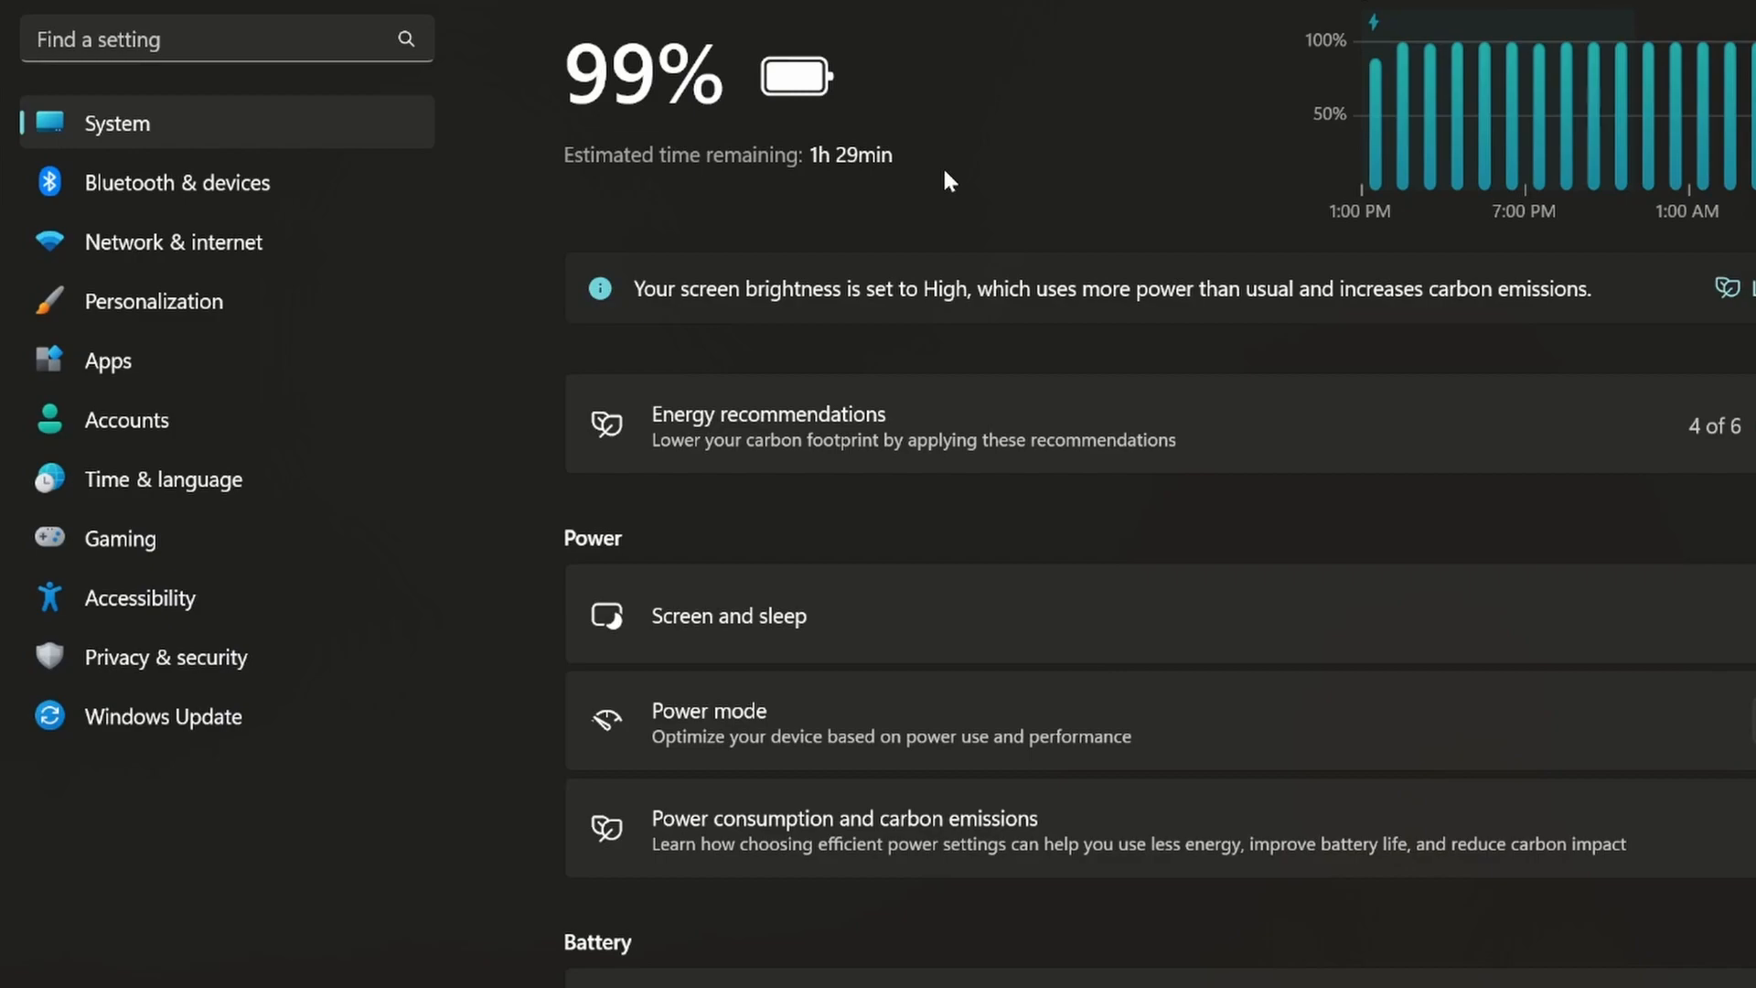
pyautogui.moveTo(966, 154)
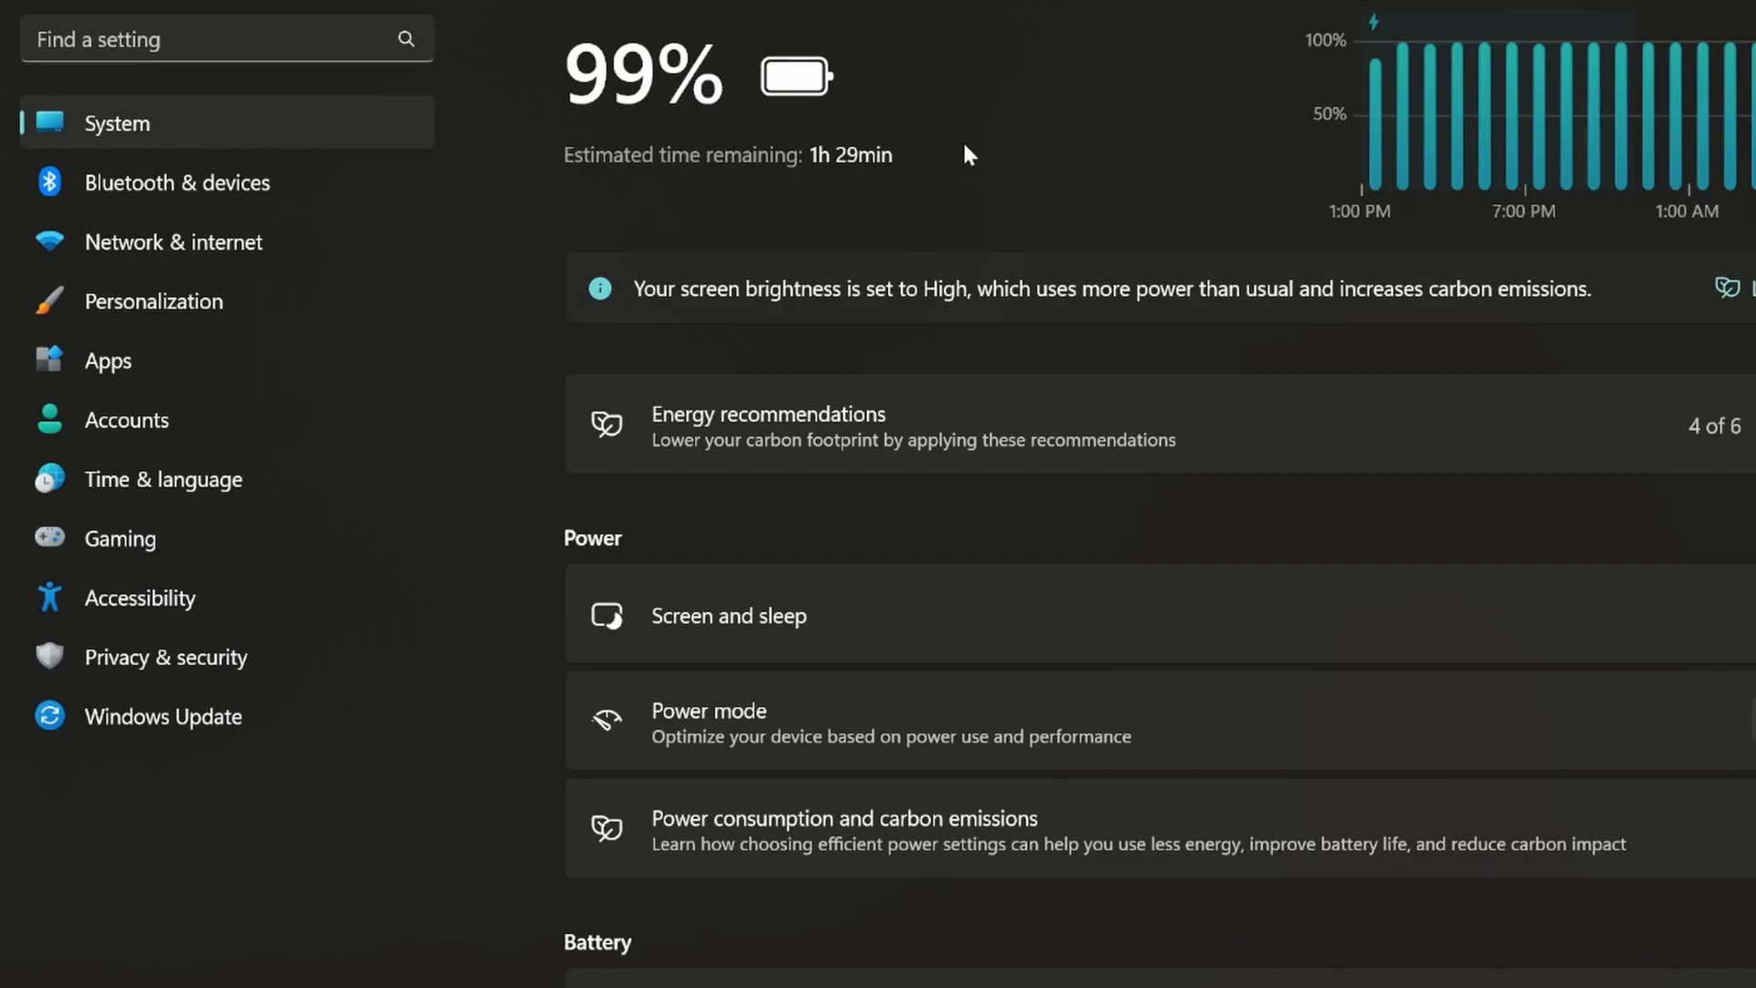
pyautogui.moveTo(1070, 121)
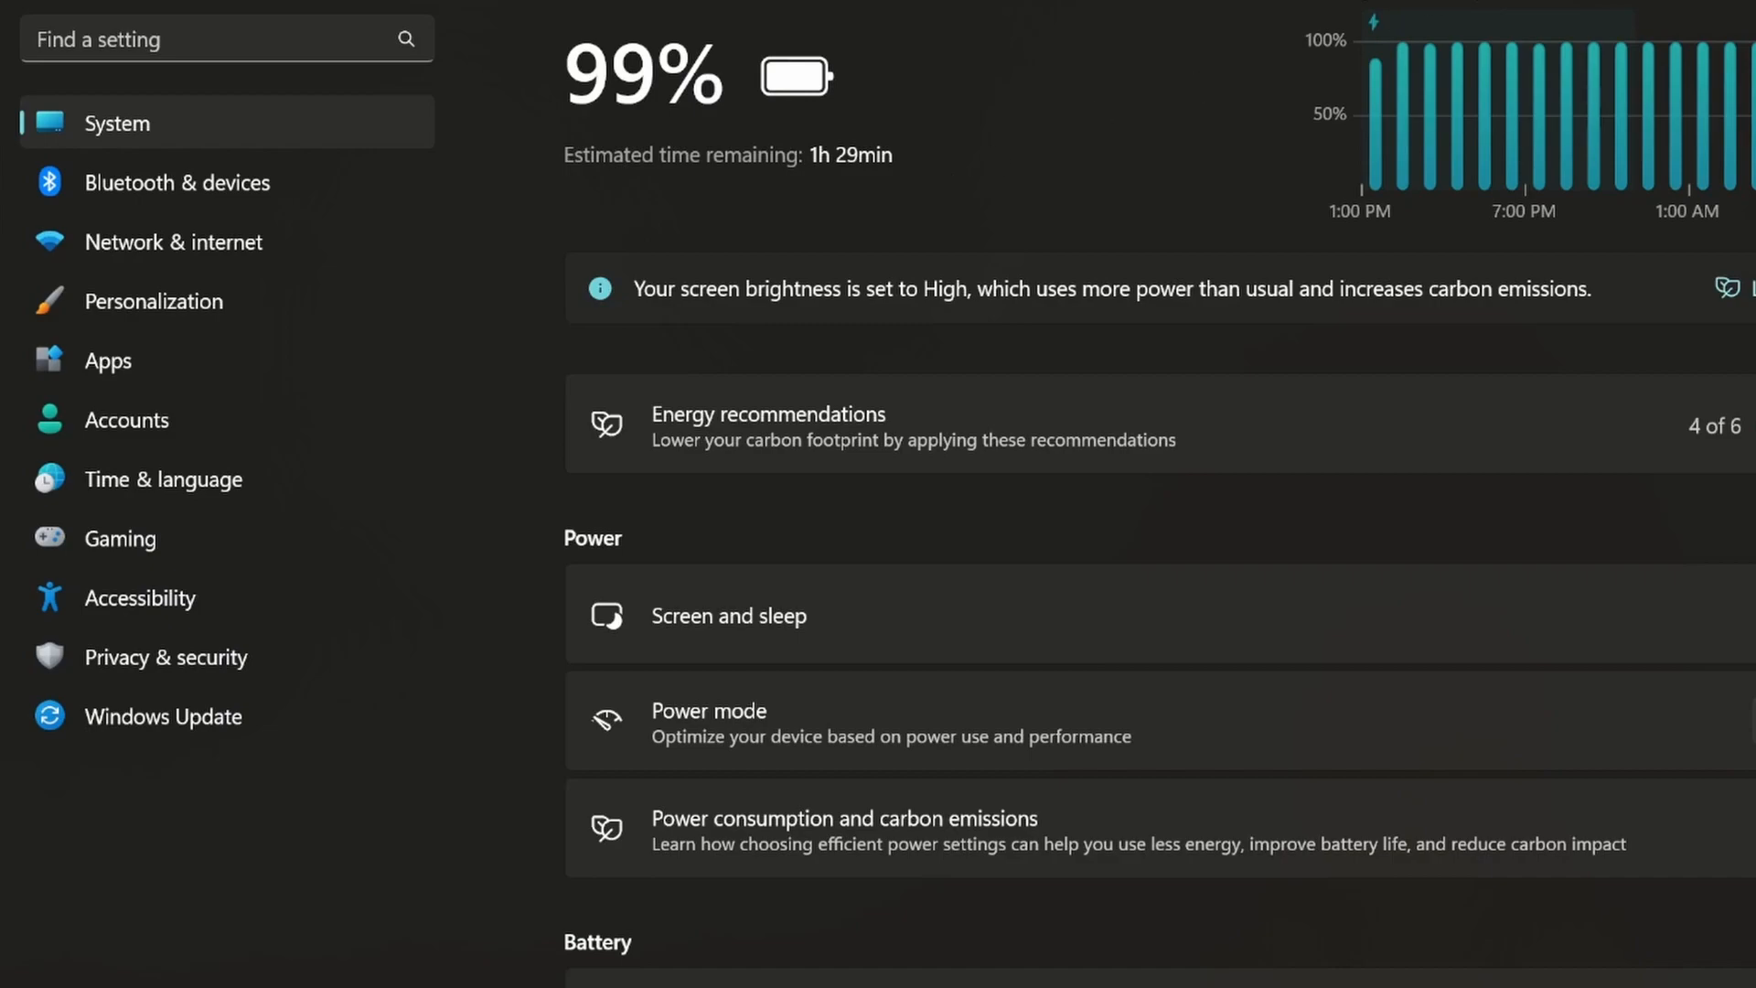
pyautogui.moveTo(781, 240)
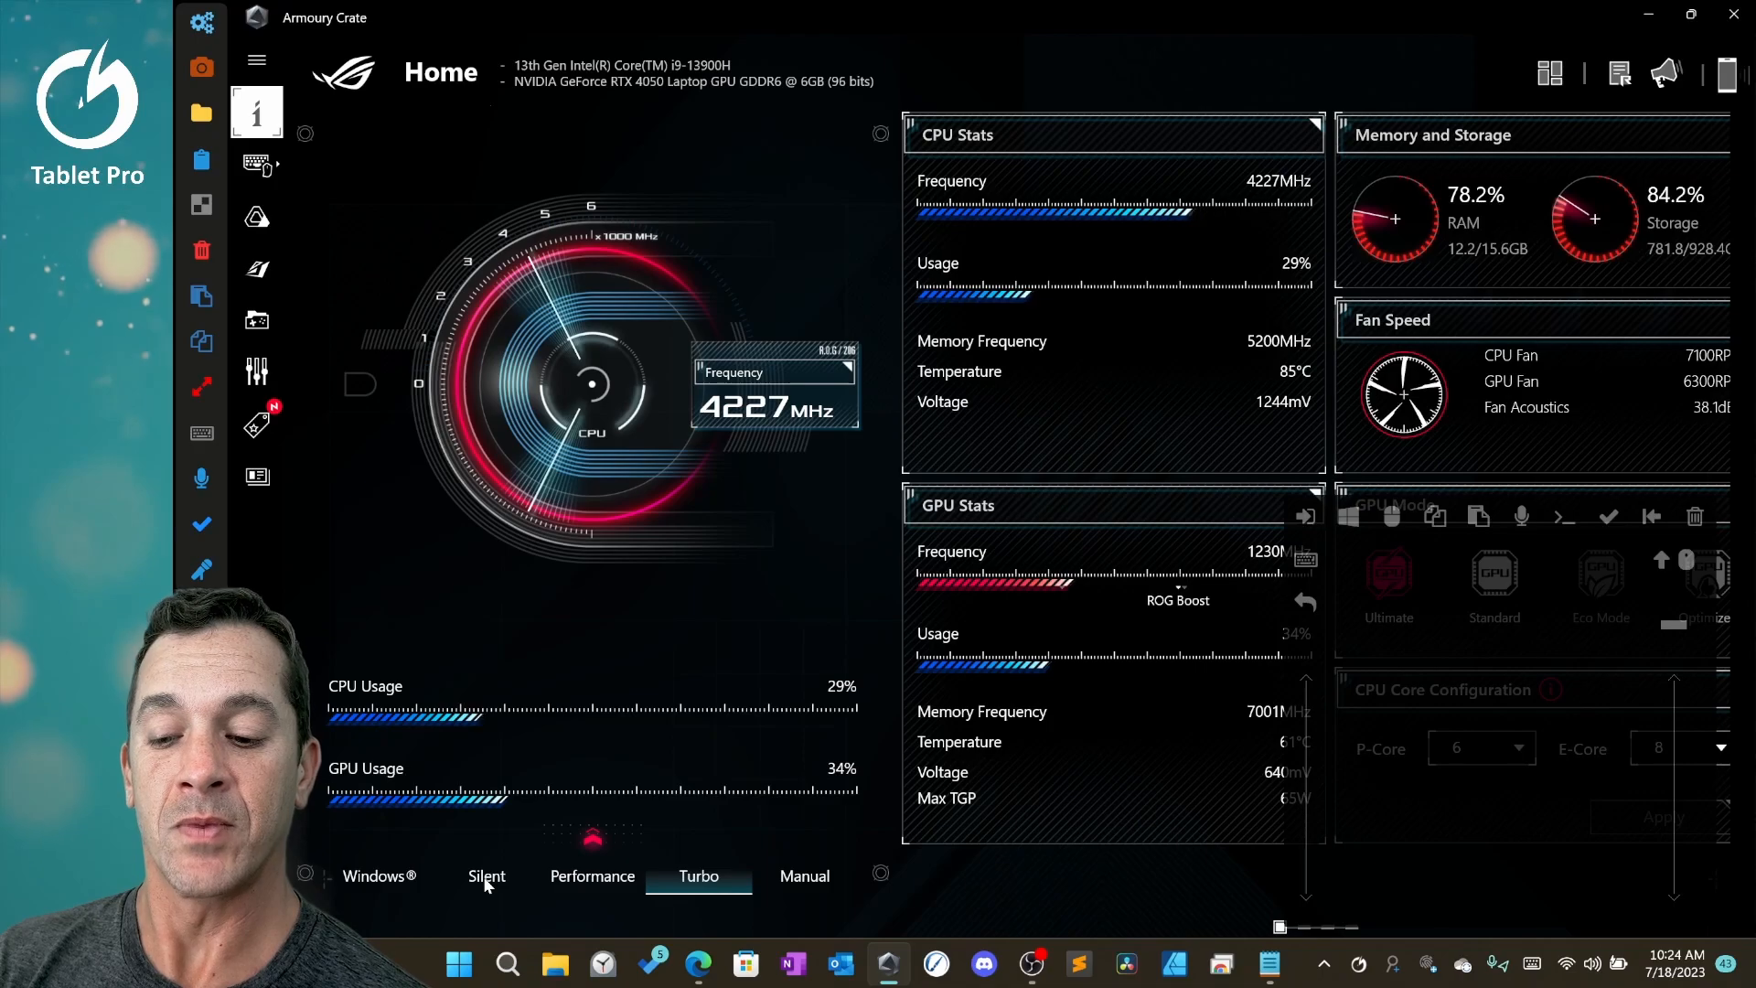
pyautogui.moveTo(552, 770)
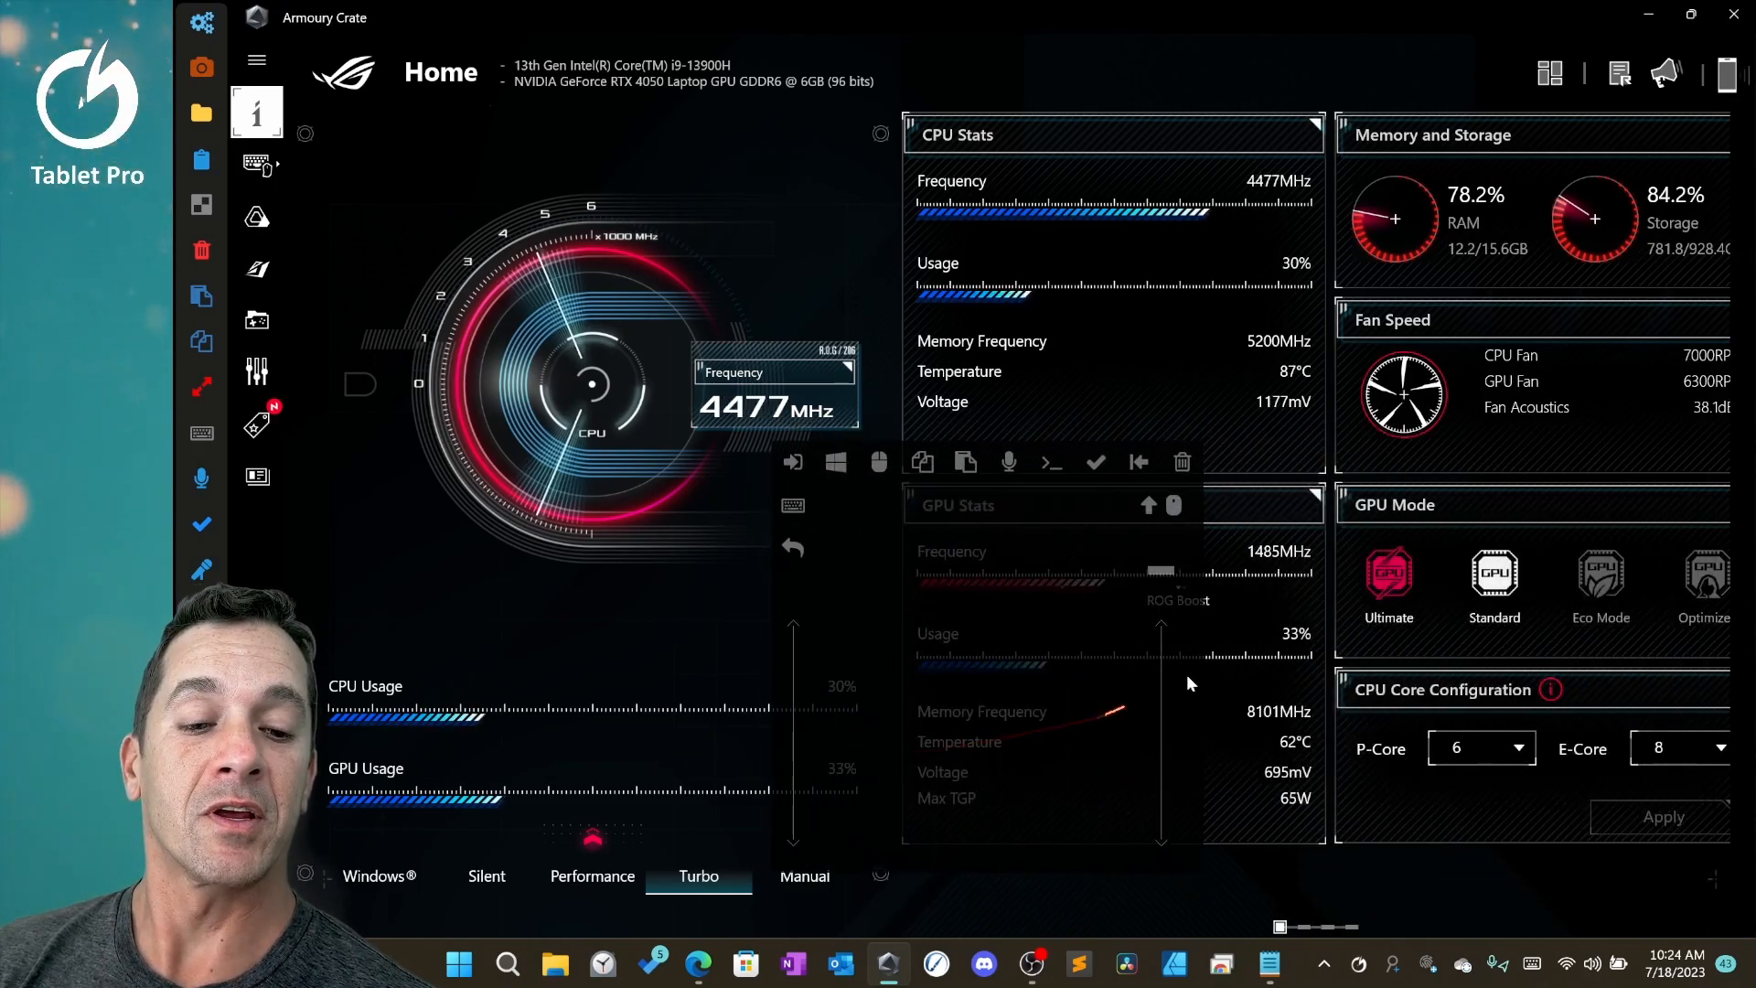
# Show the ROG Flow Z13 GPU Power Saving page with Ultimate mode and the GPU process list.
pyautogui.click(1495, 580)
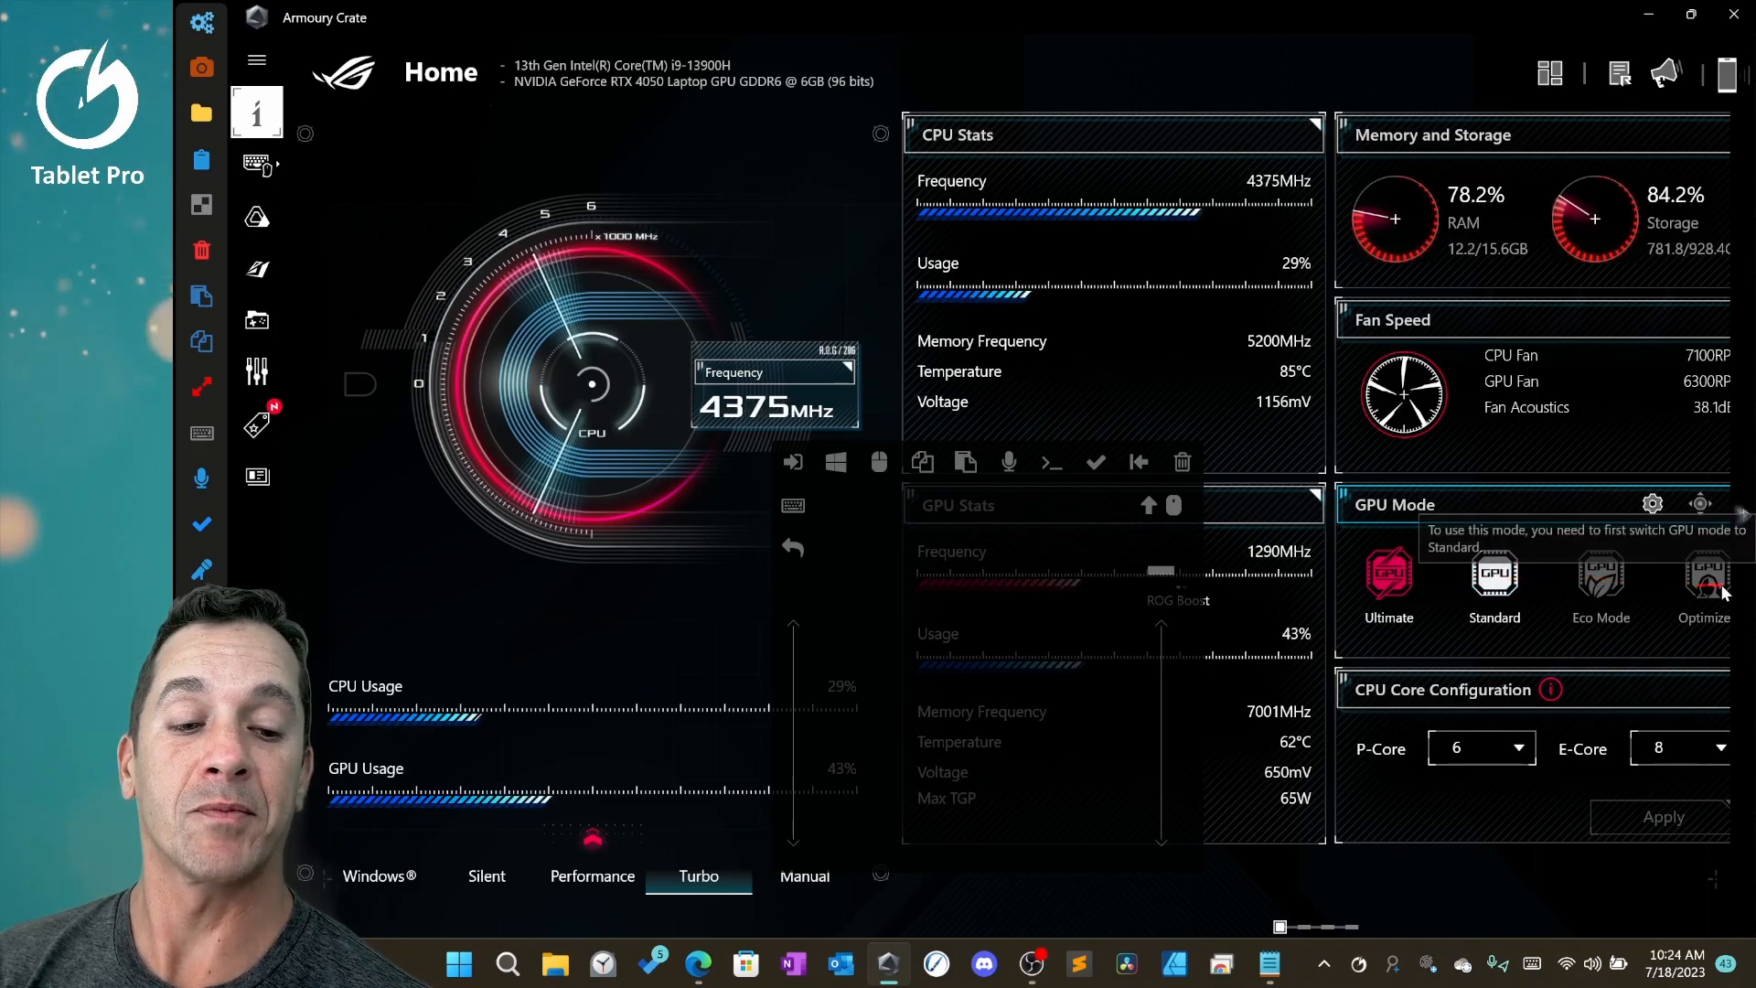
pyautogui.moveTo(1542, 602)
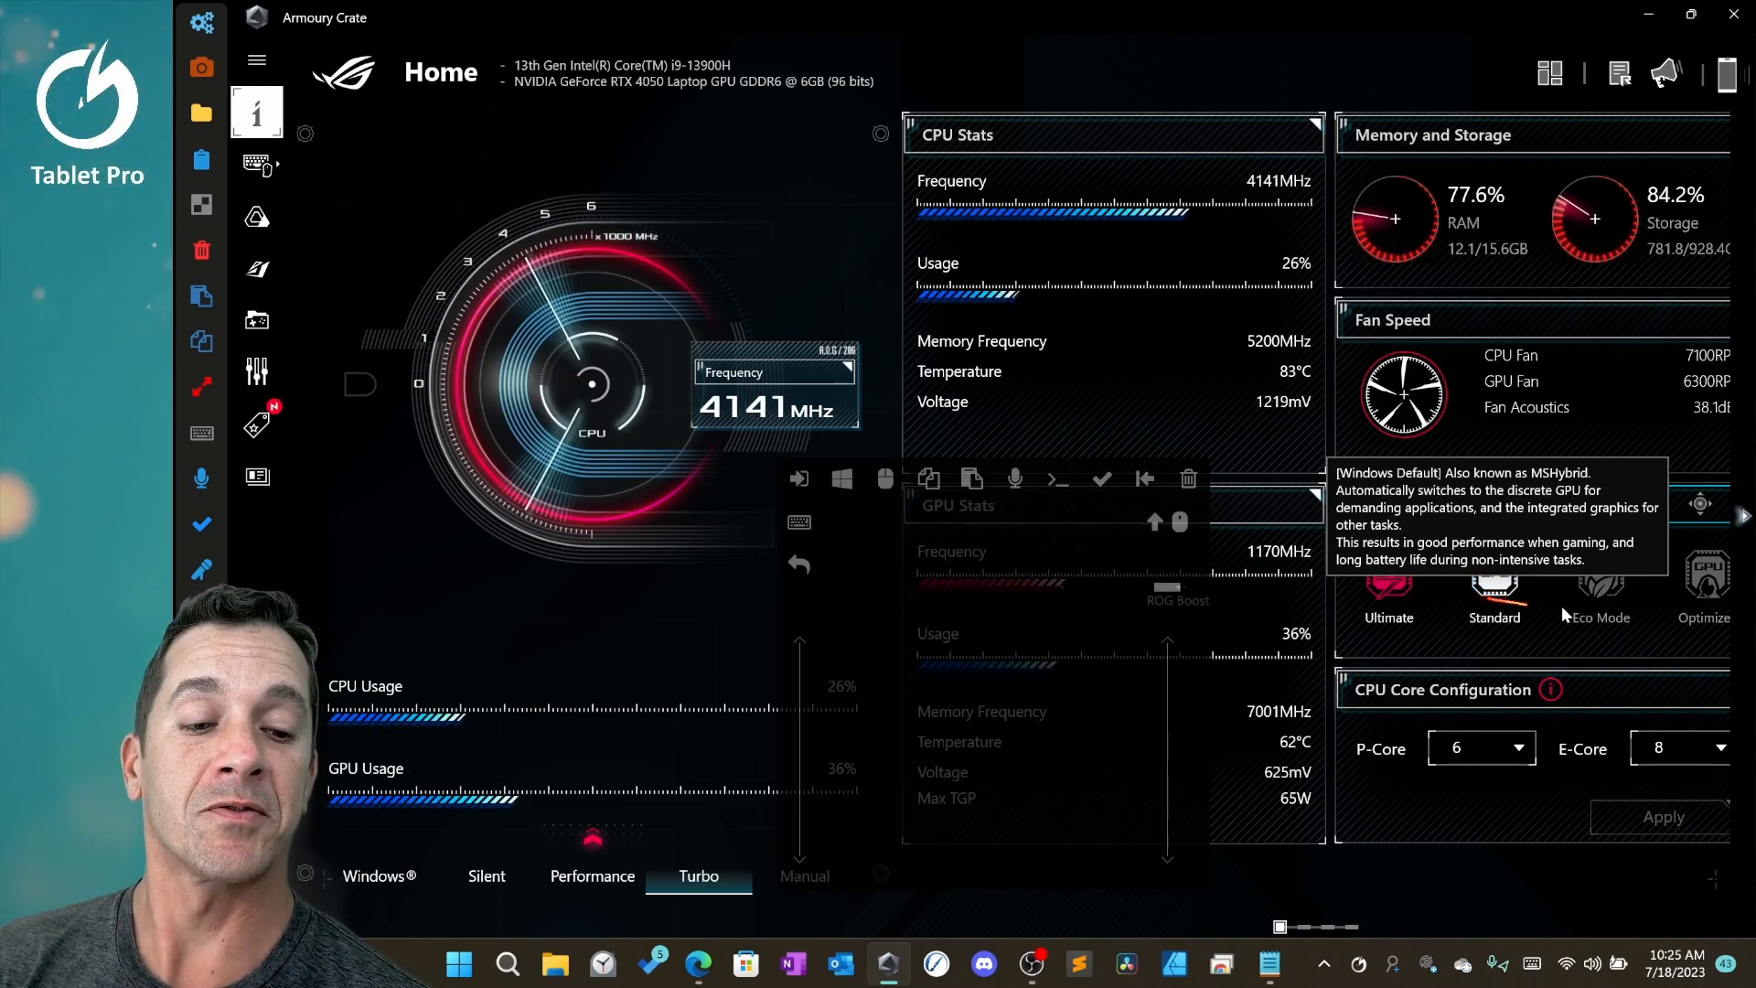
pyautogui.moveTo(1600, 587)
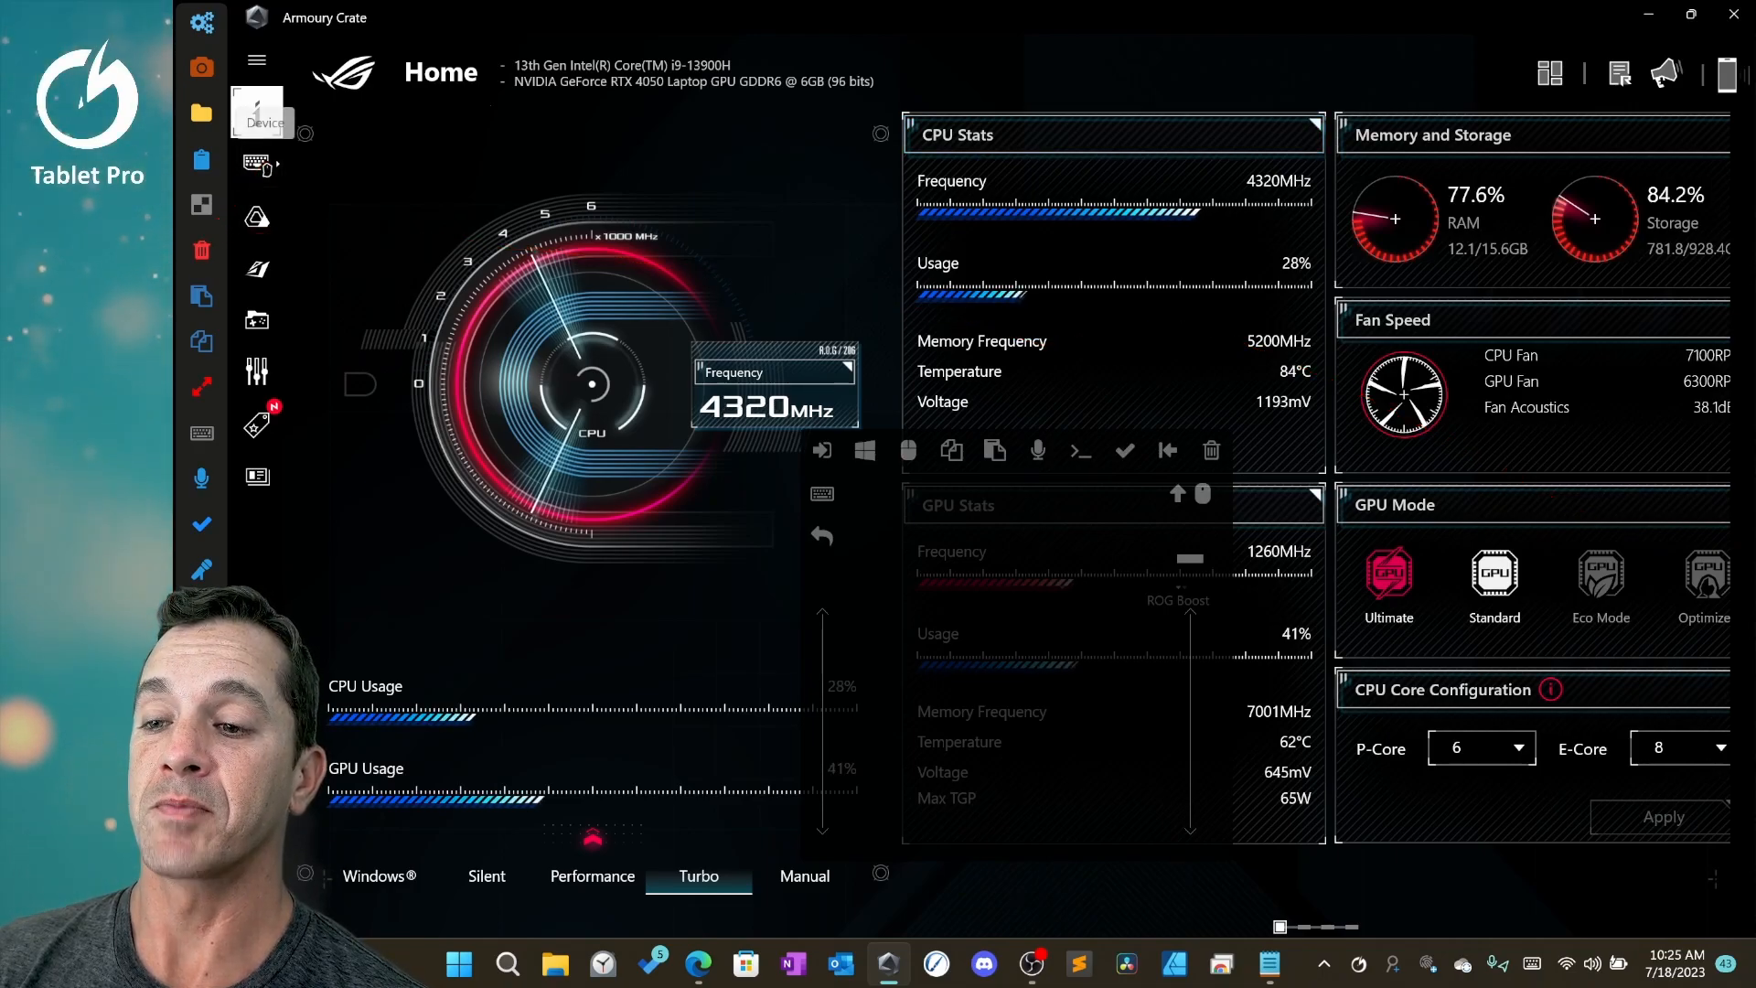
pyautogui.click(258, 117)
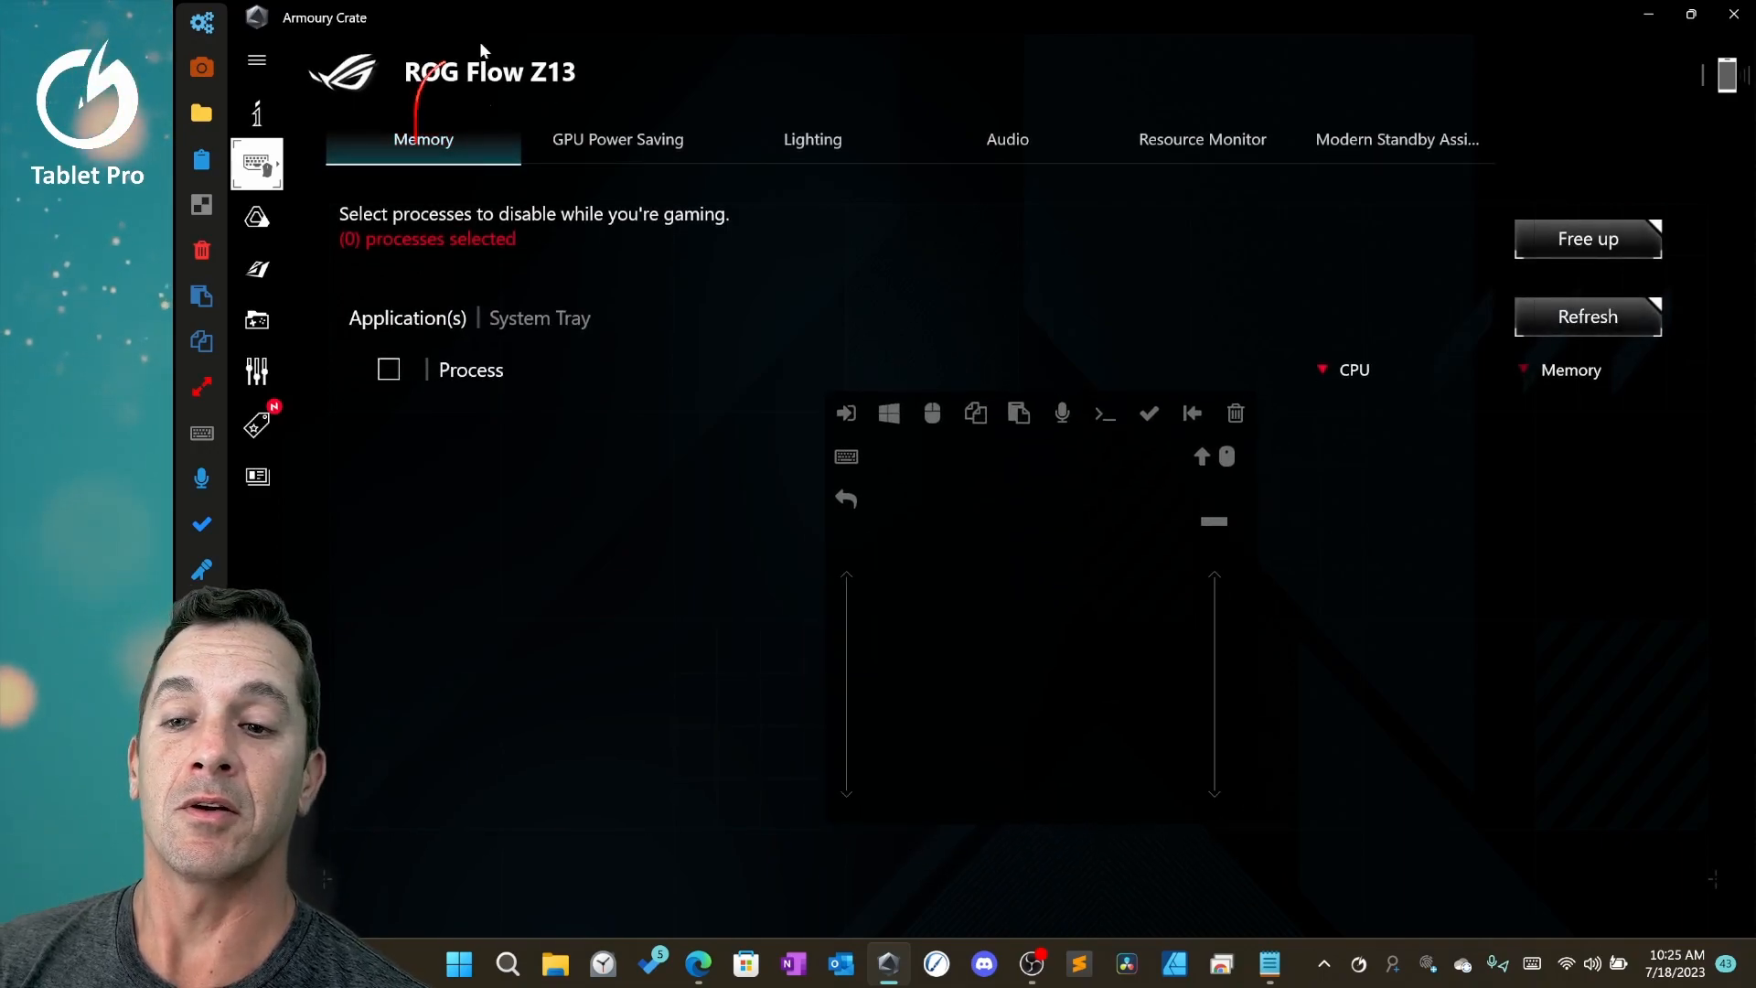
pyautogui.click(616, 140)
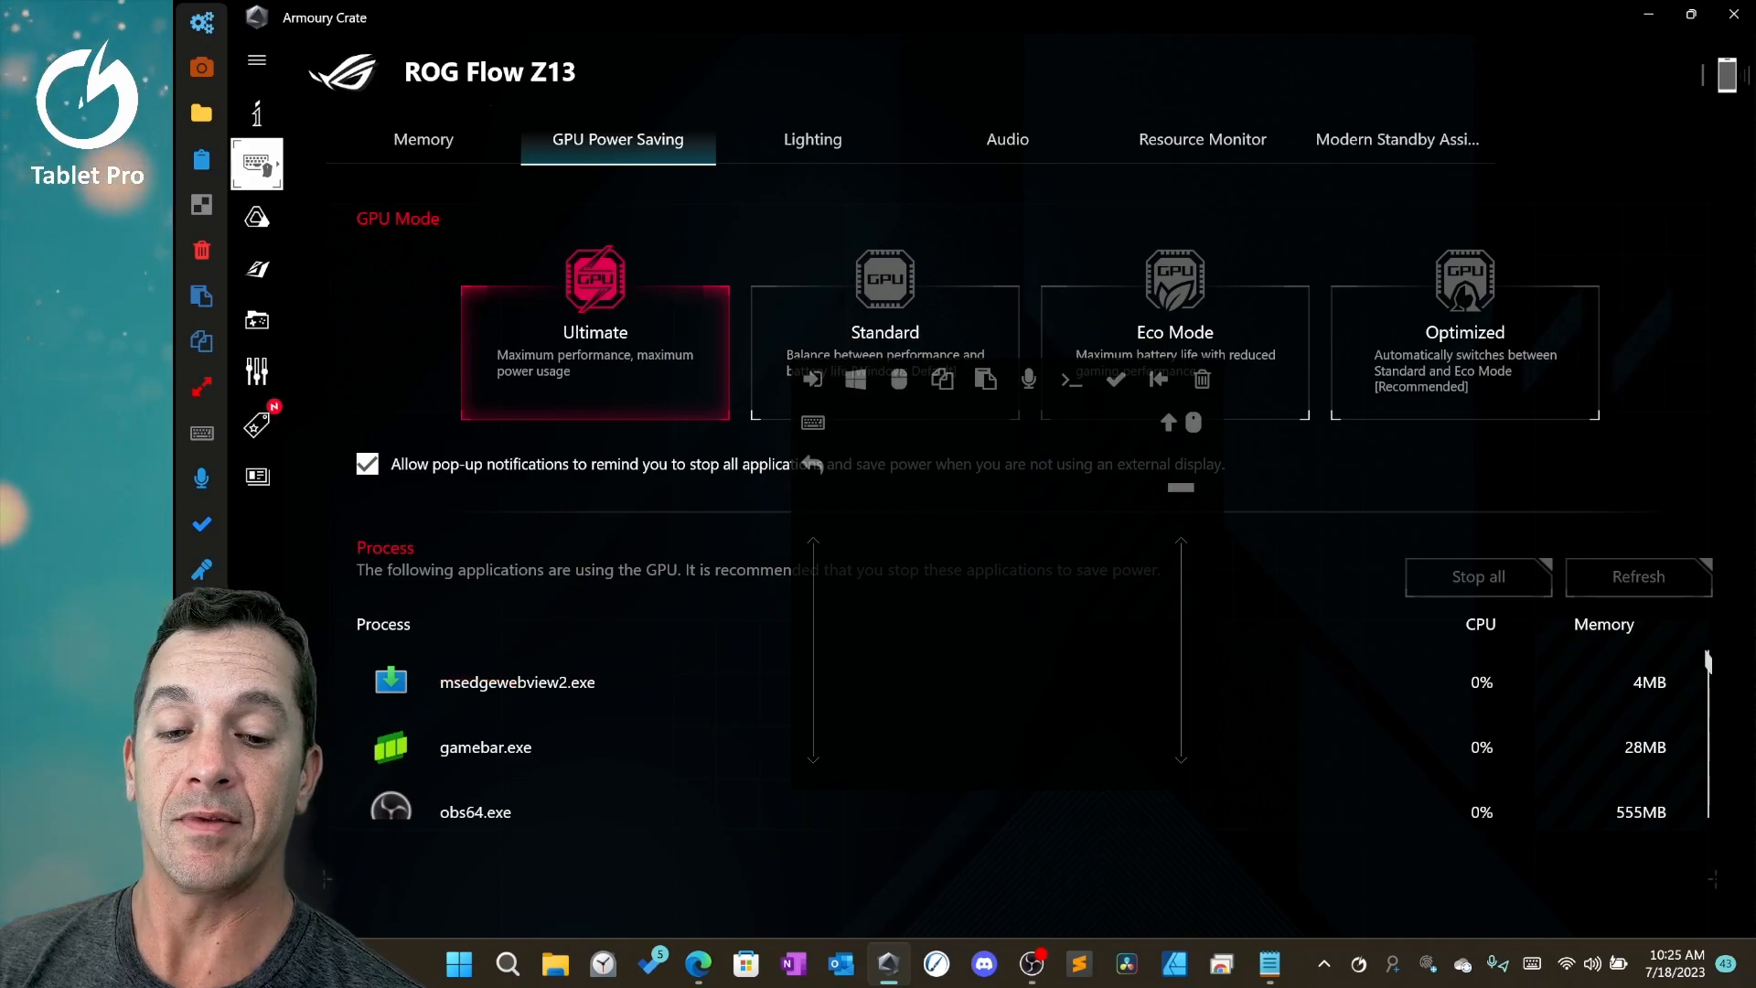
pyautogui.scroll(-3)
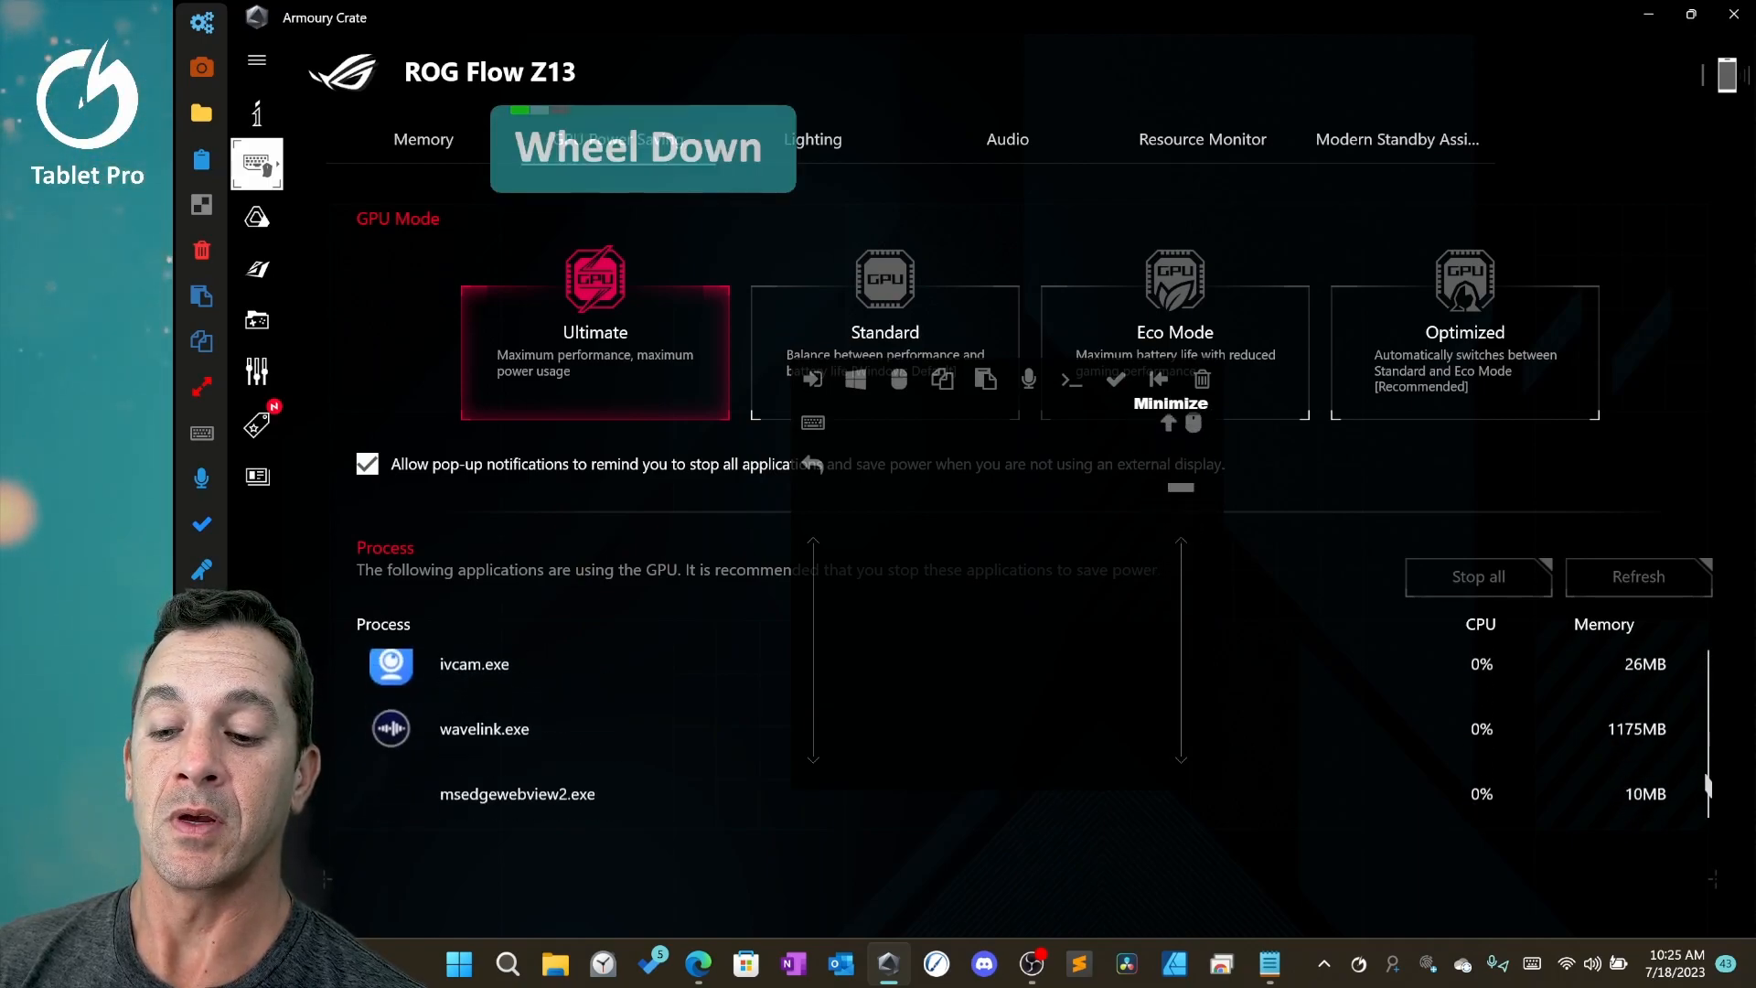
pyautogui.scroll(3)
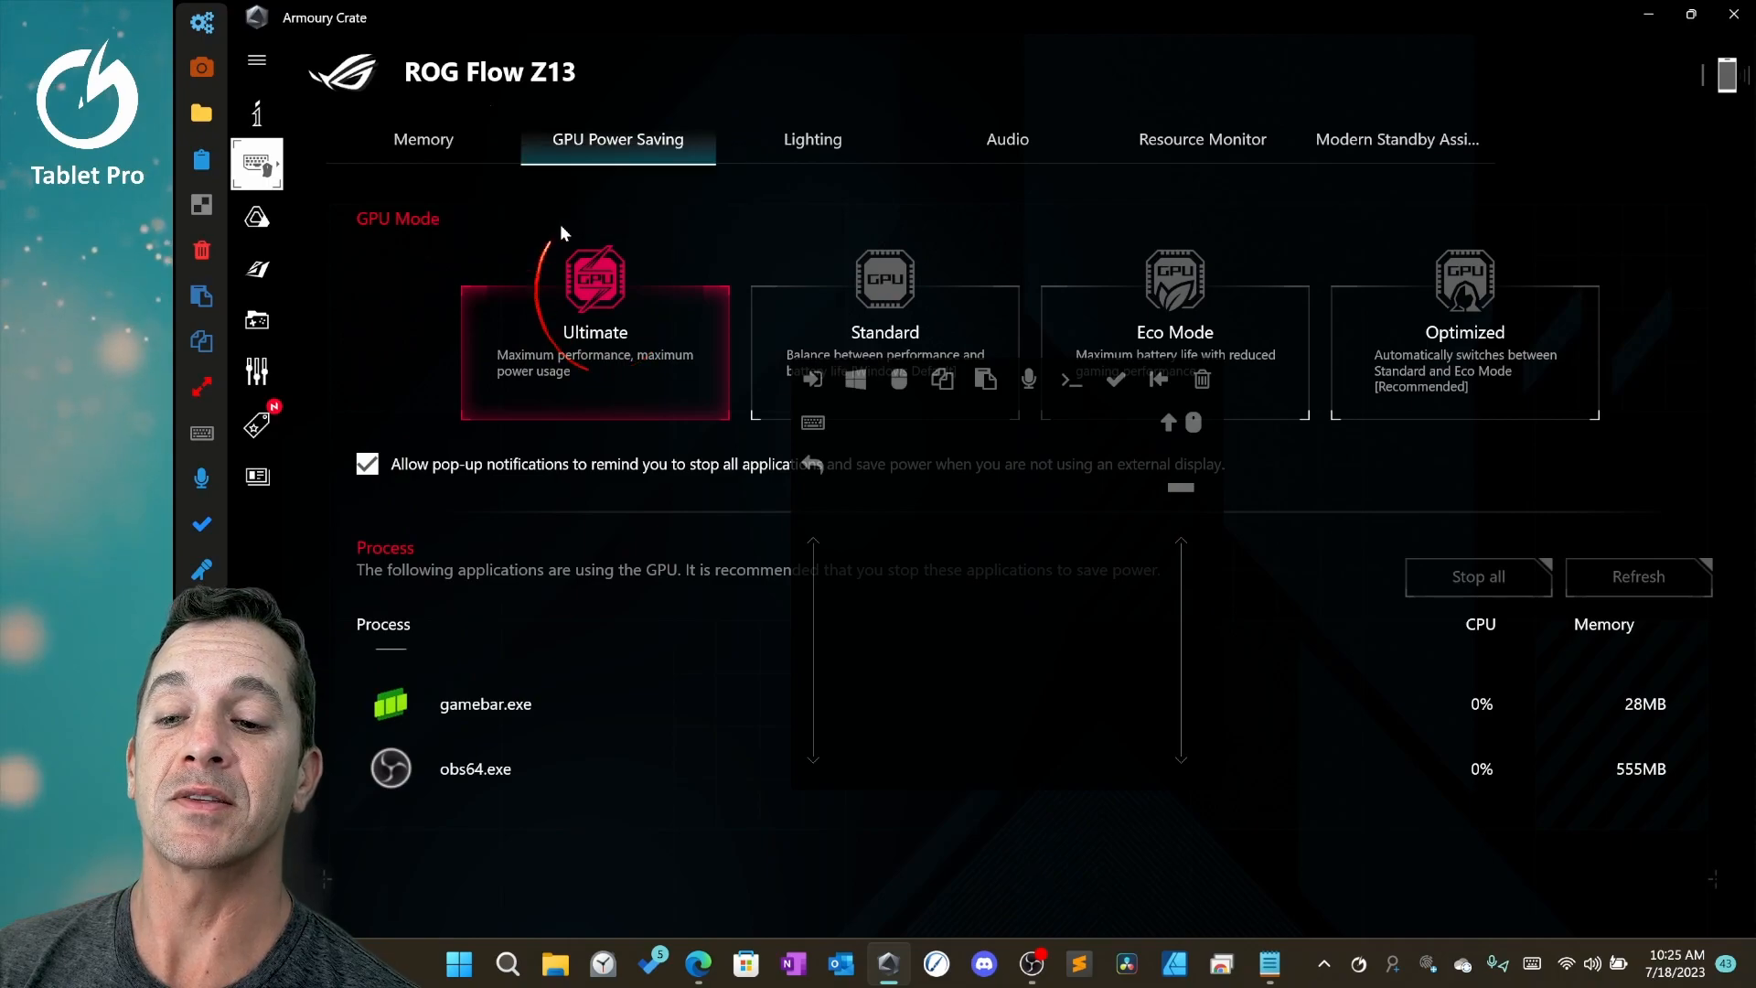
pyautogui.moveTo(638, 348)
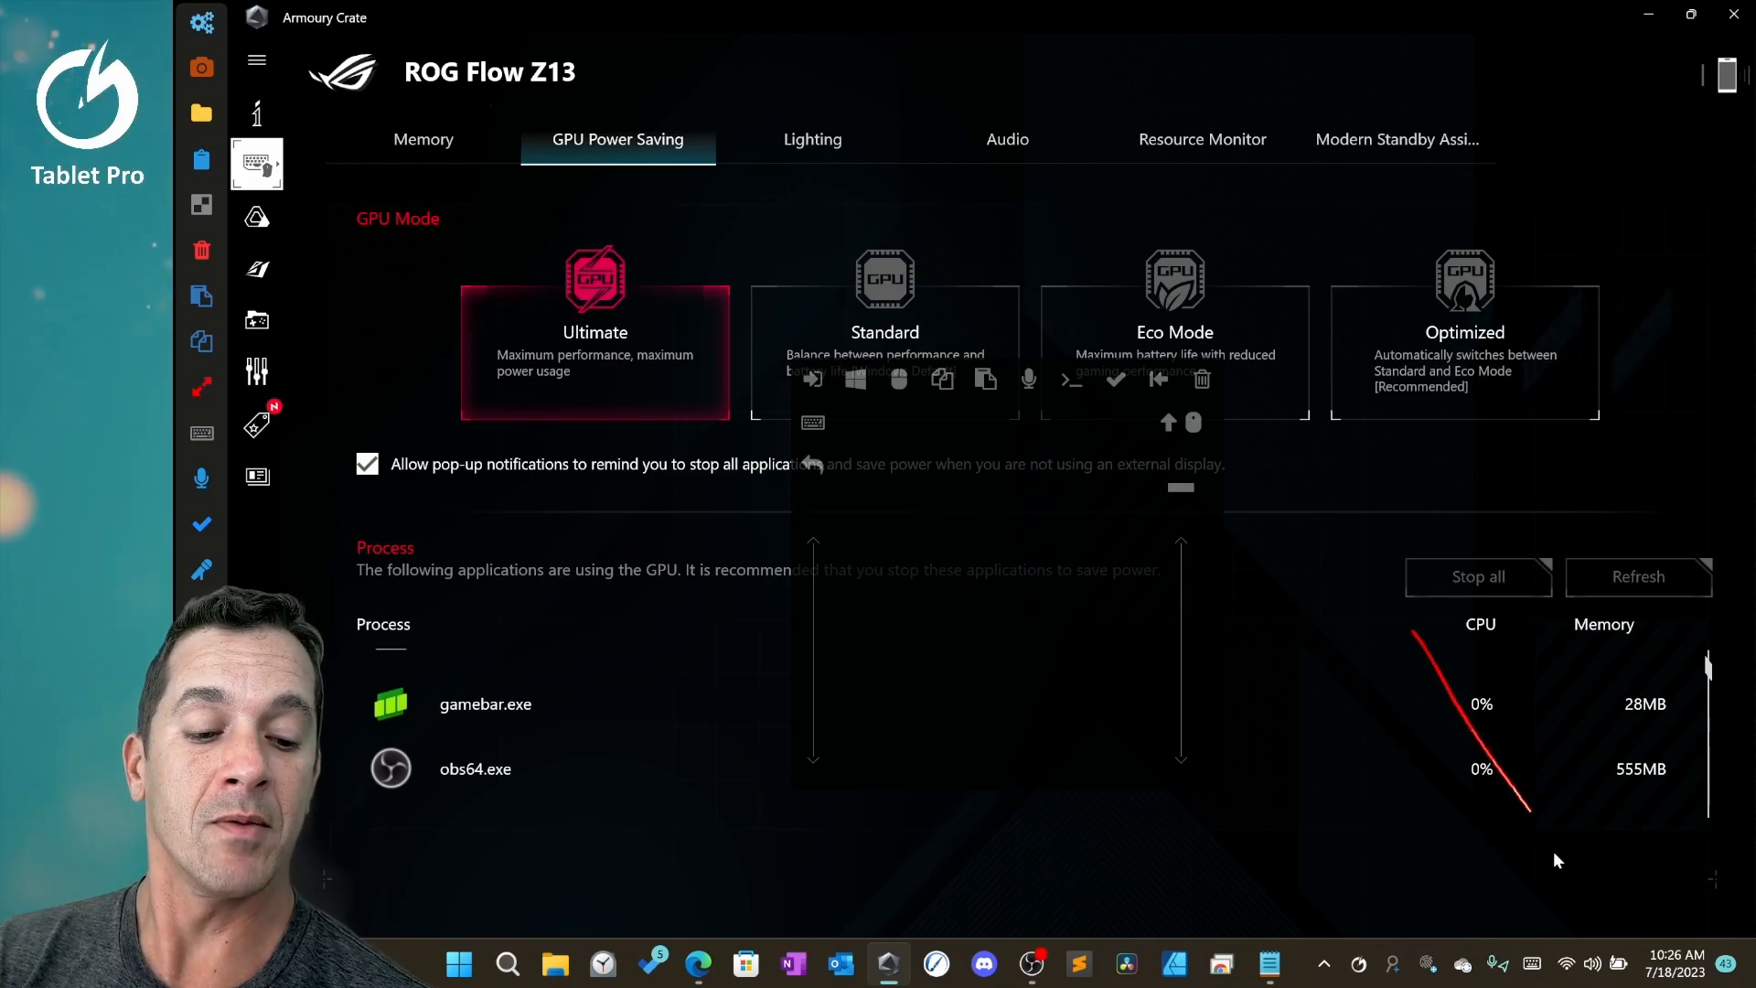
# Lower the screen brightness in Quick Settings, then bring up the Start menu.
pyautogui.click(1589, 964)
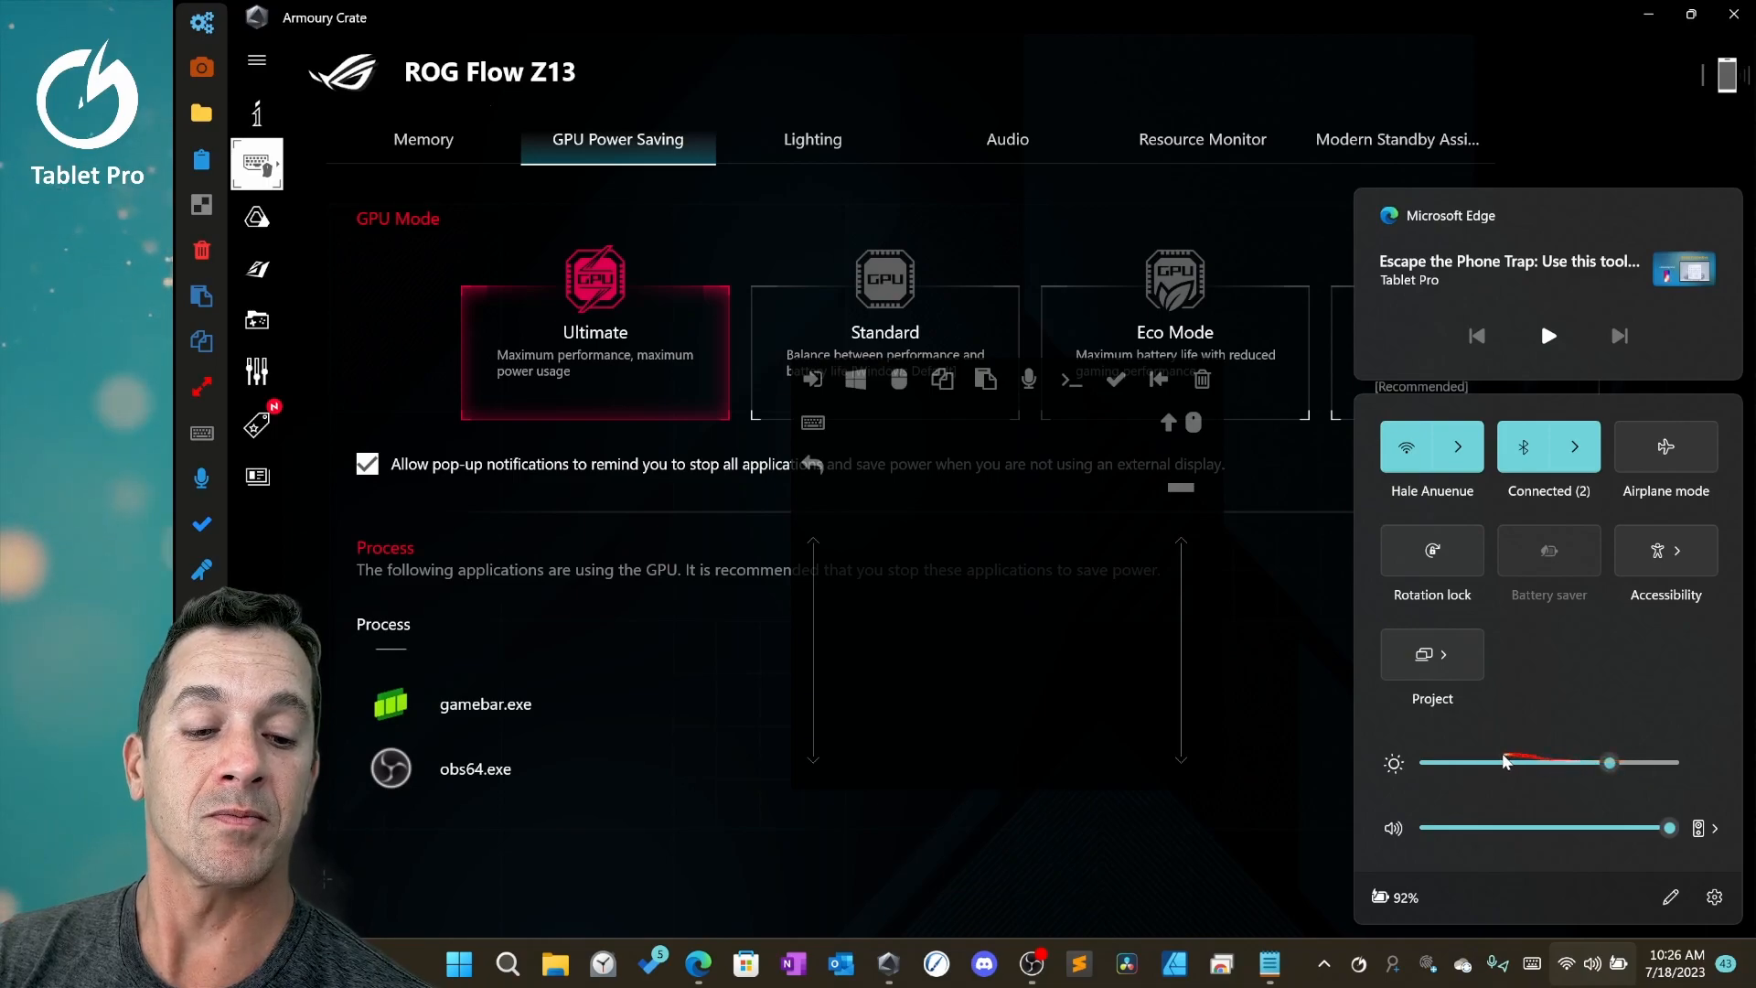
pyautogui.moveTo(1610, 761); pyautogui.dragTo(1500, 761)
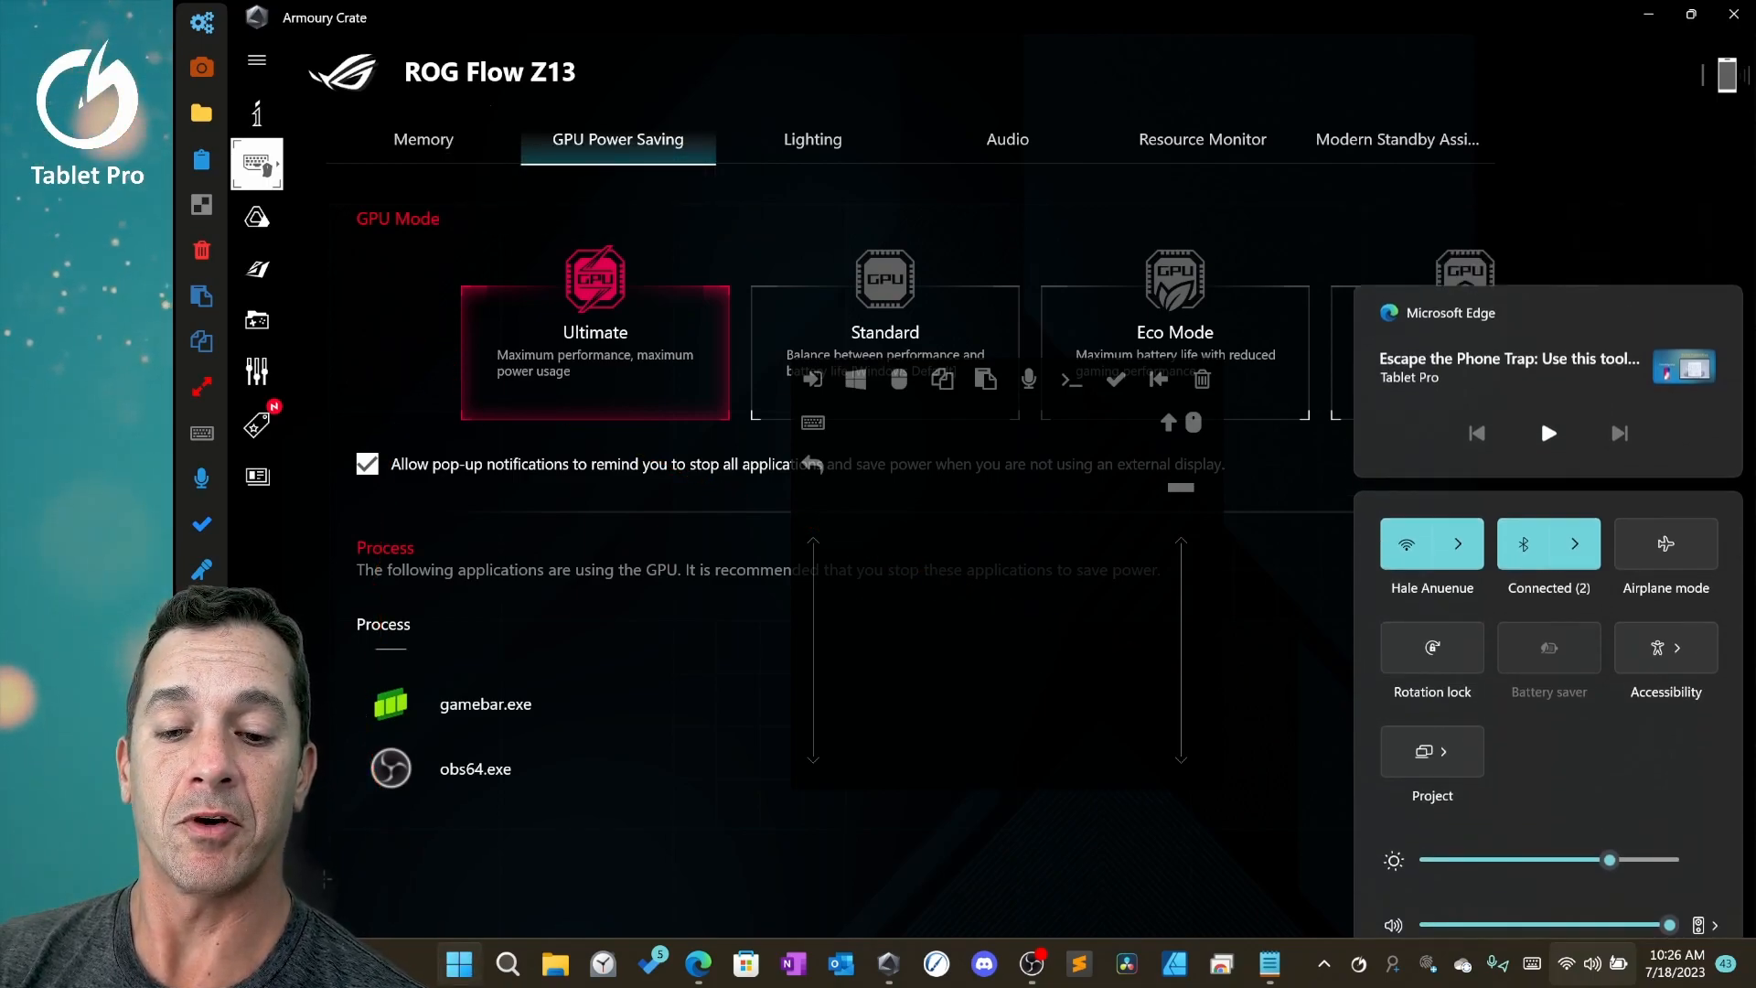
pyautogui.click(457, 964)
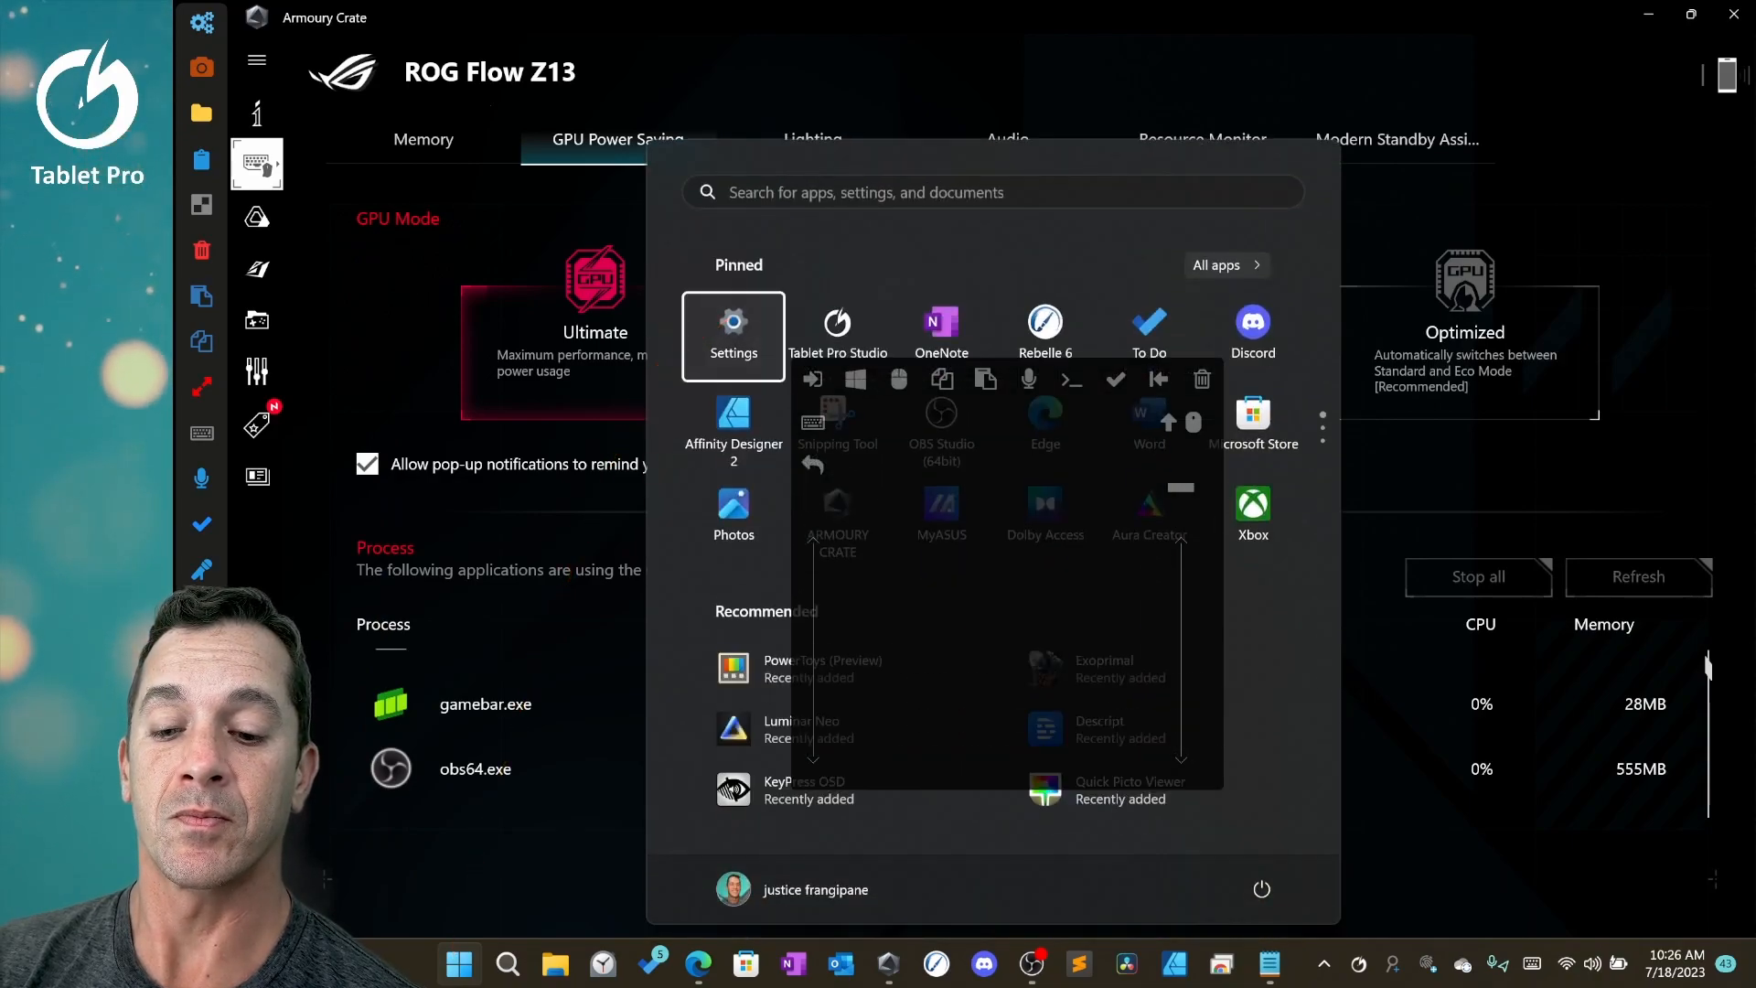
# Reach the Advanced display refresh rate choices in Windows Settings.
pyautogui.click(732, 336)
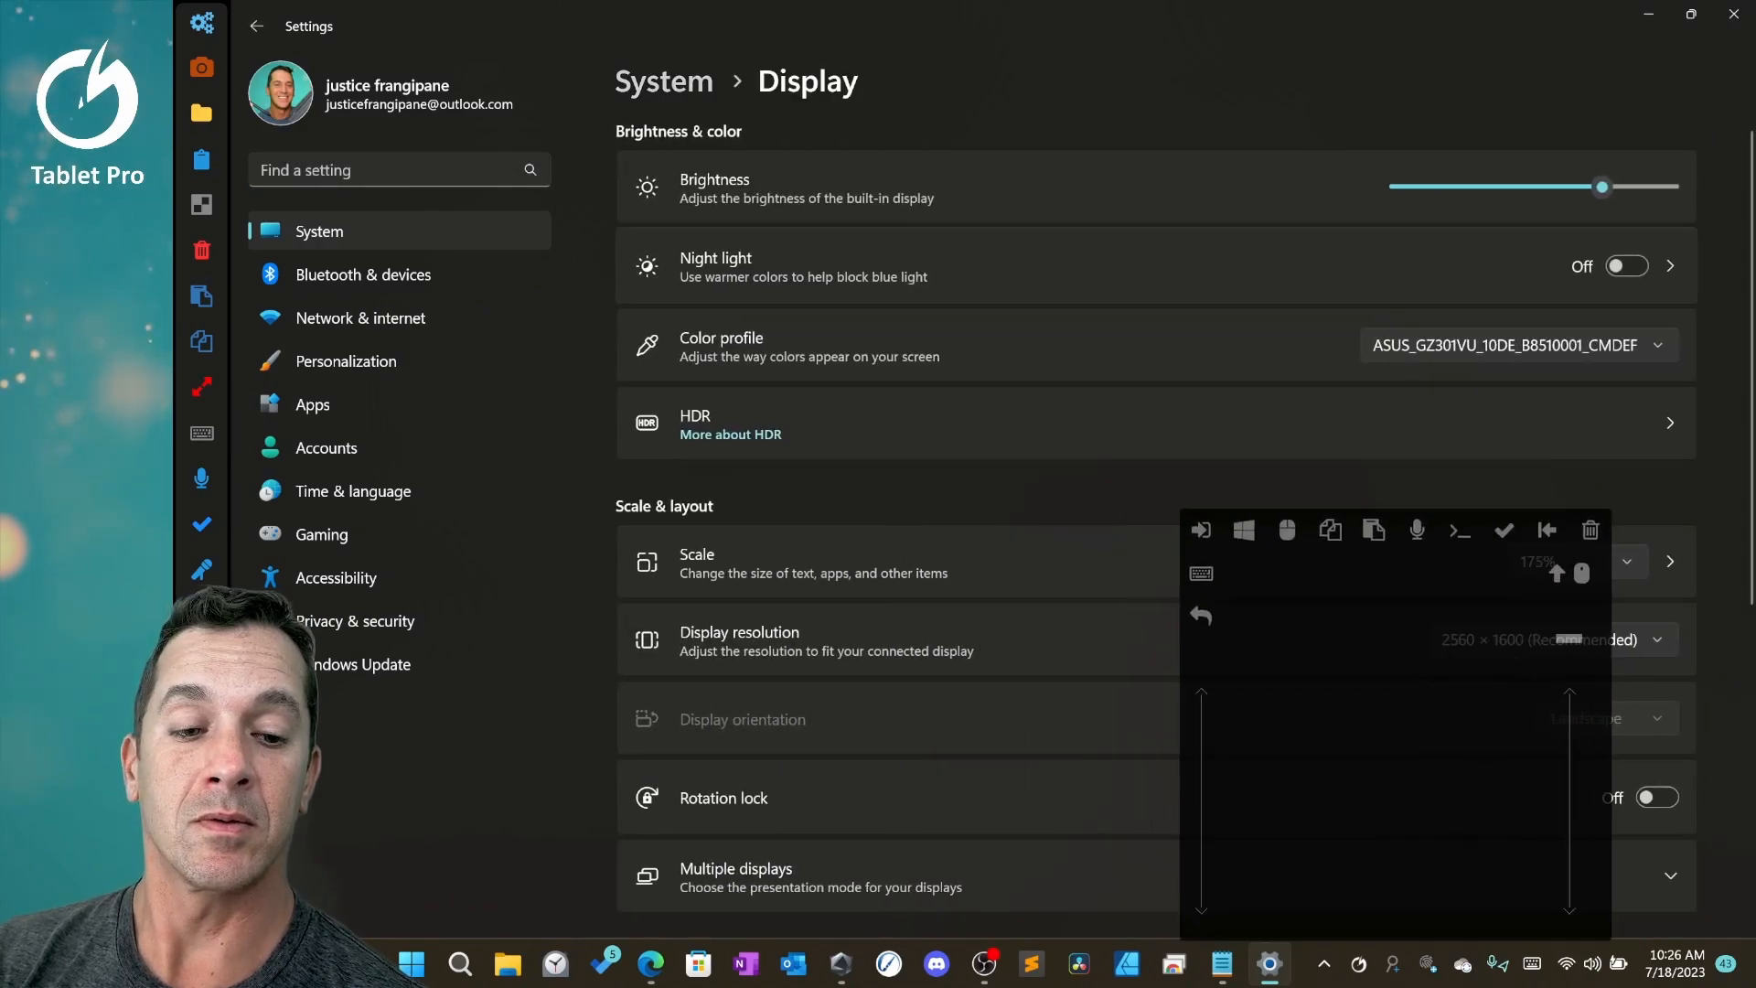
pyautogui.scroll(-3)
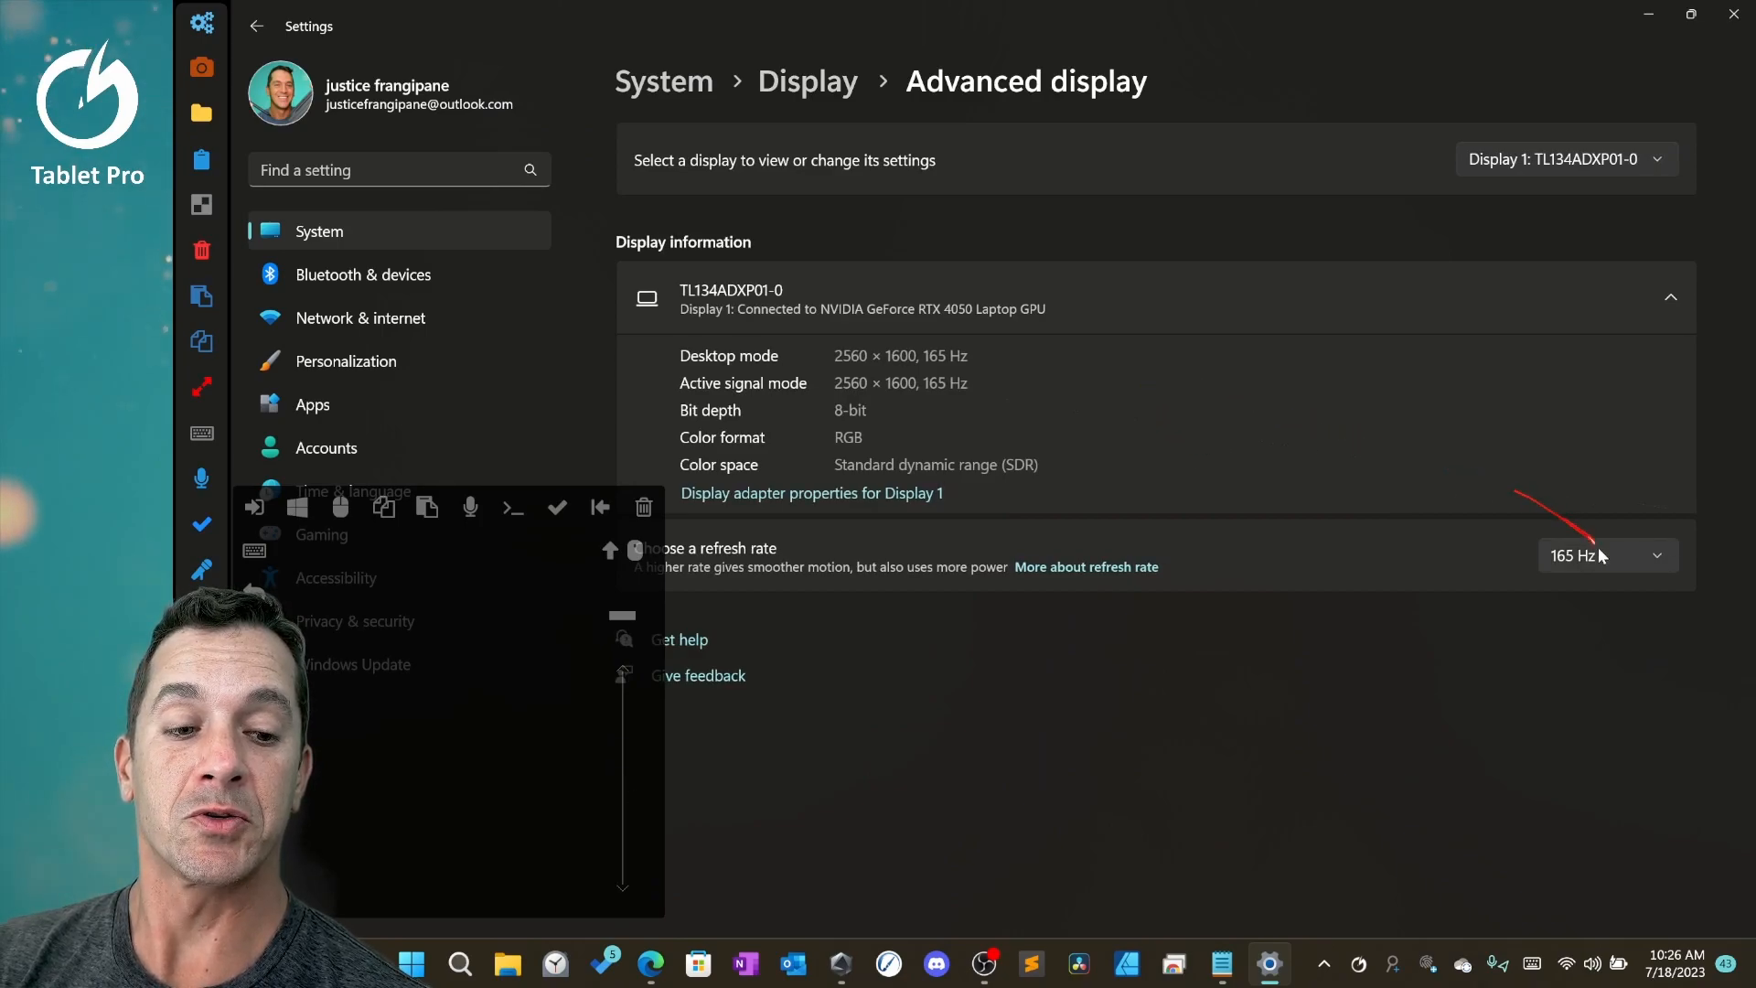
pyautogui.click(1608, 554)
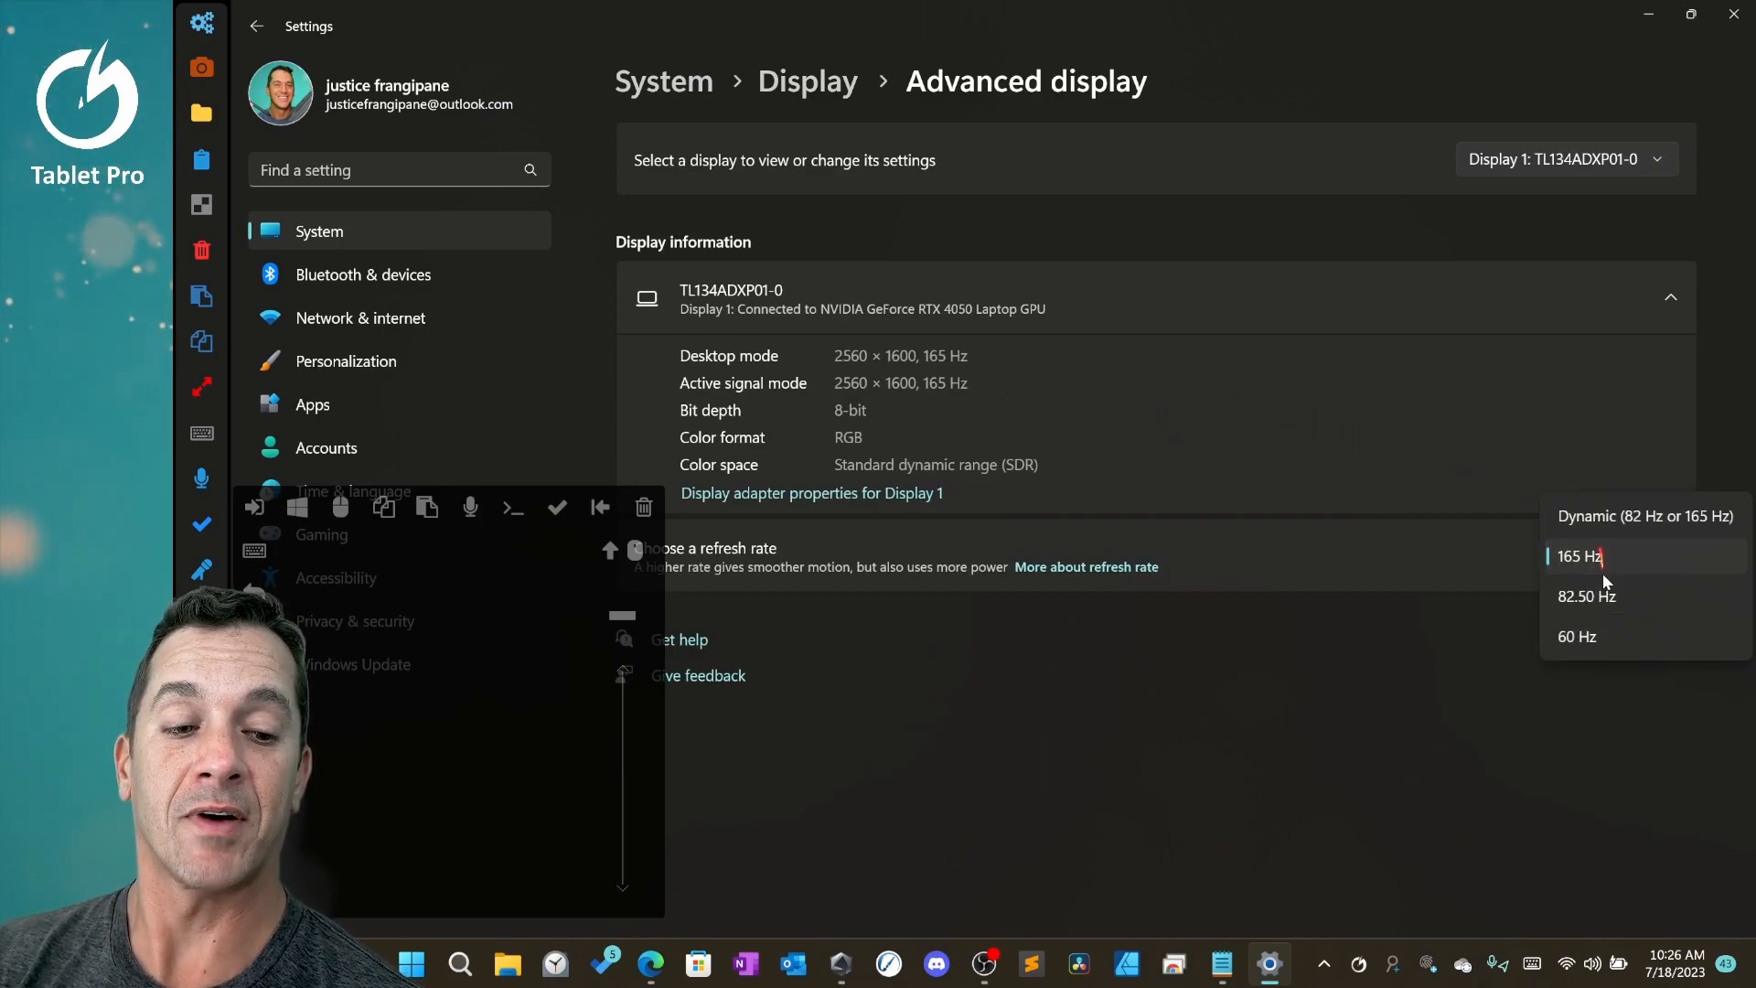
pyautogui.moveTo(1603, 648)
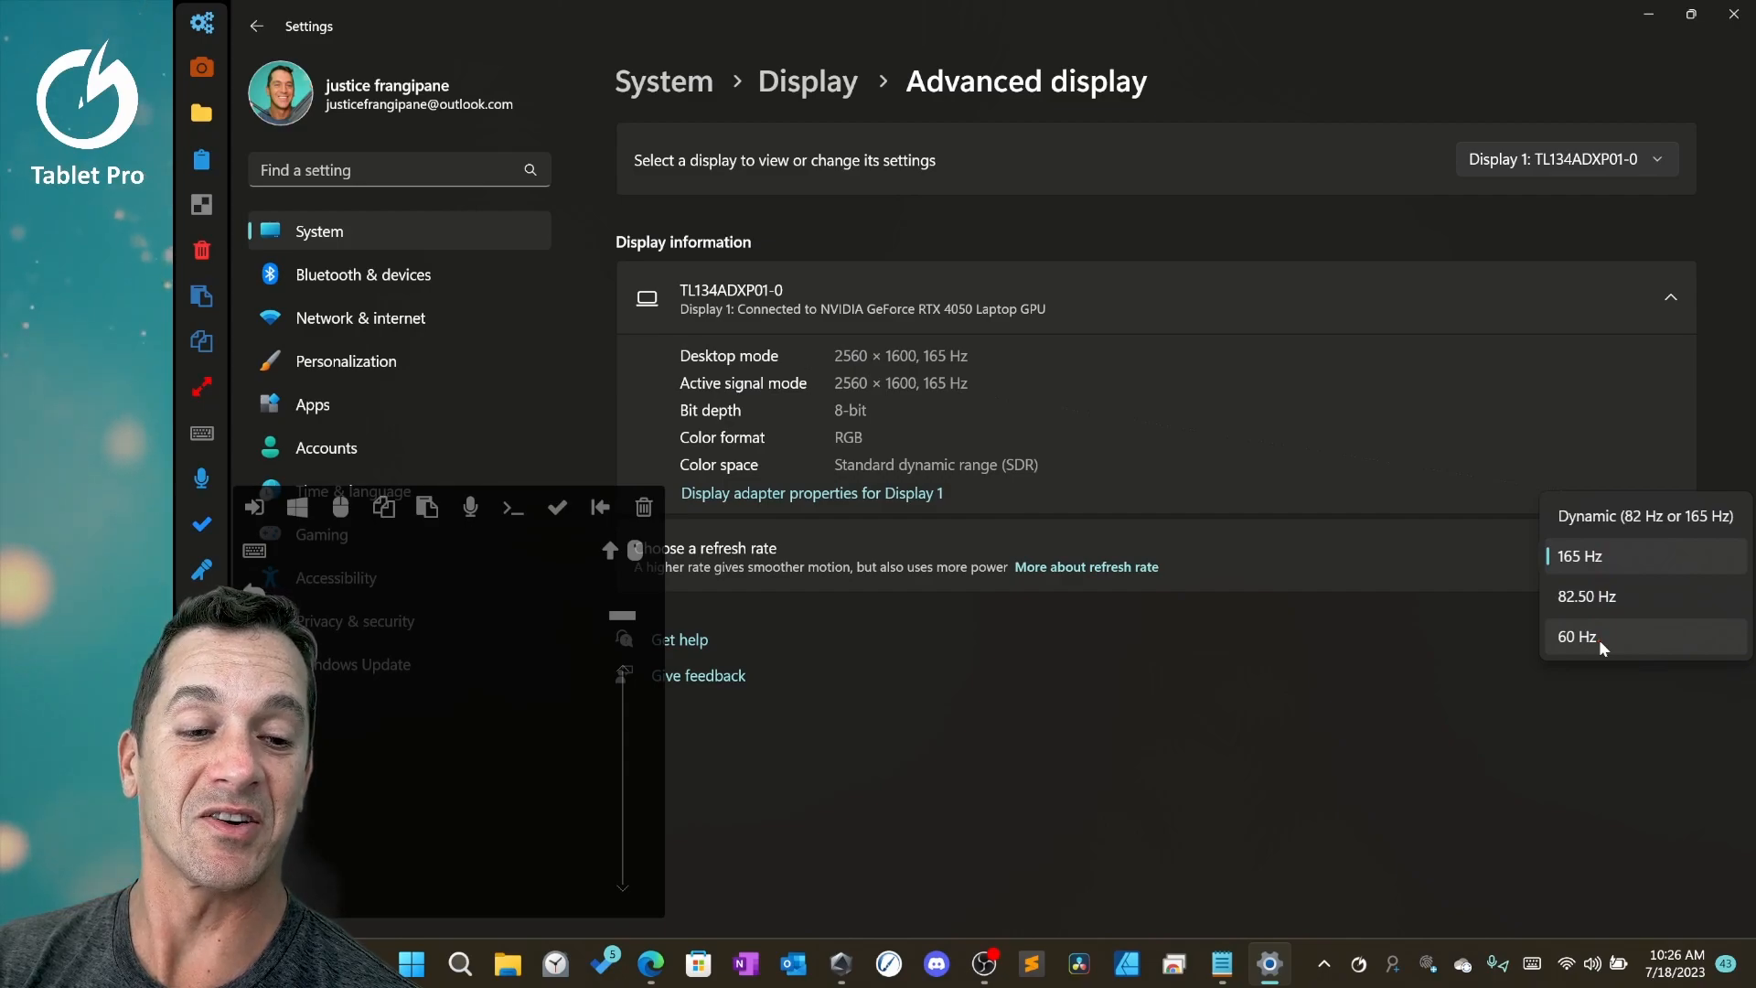
pyautogui.moveTo(1643, 516)
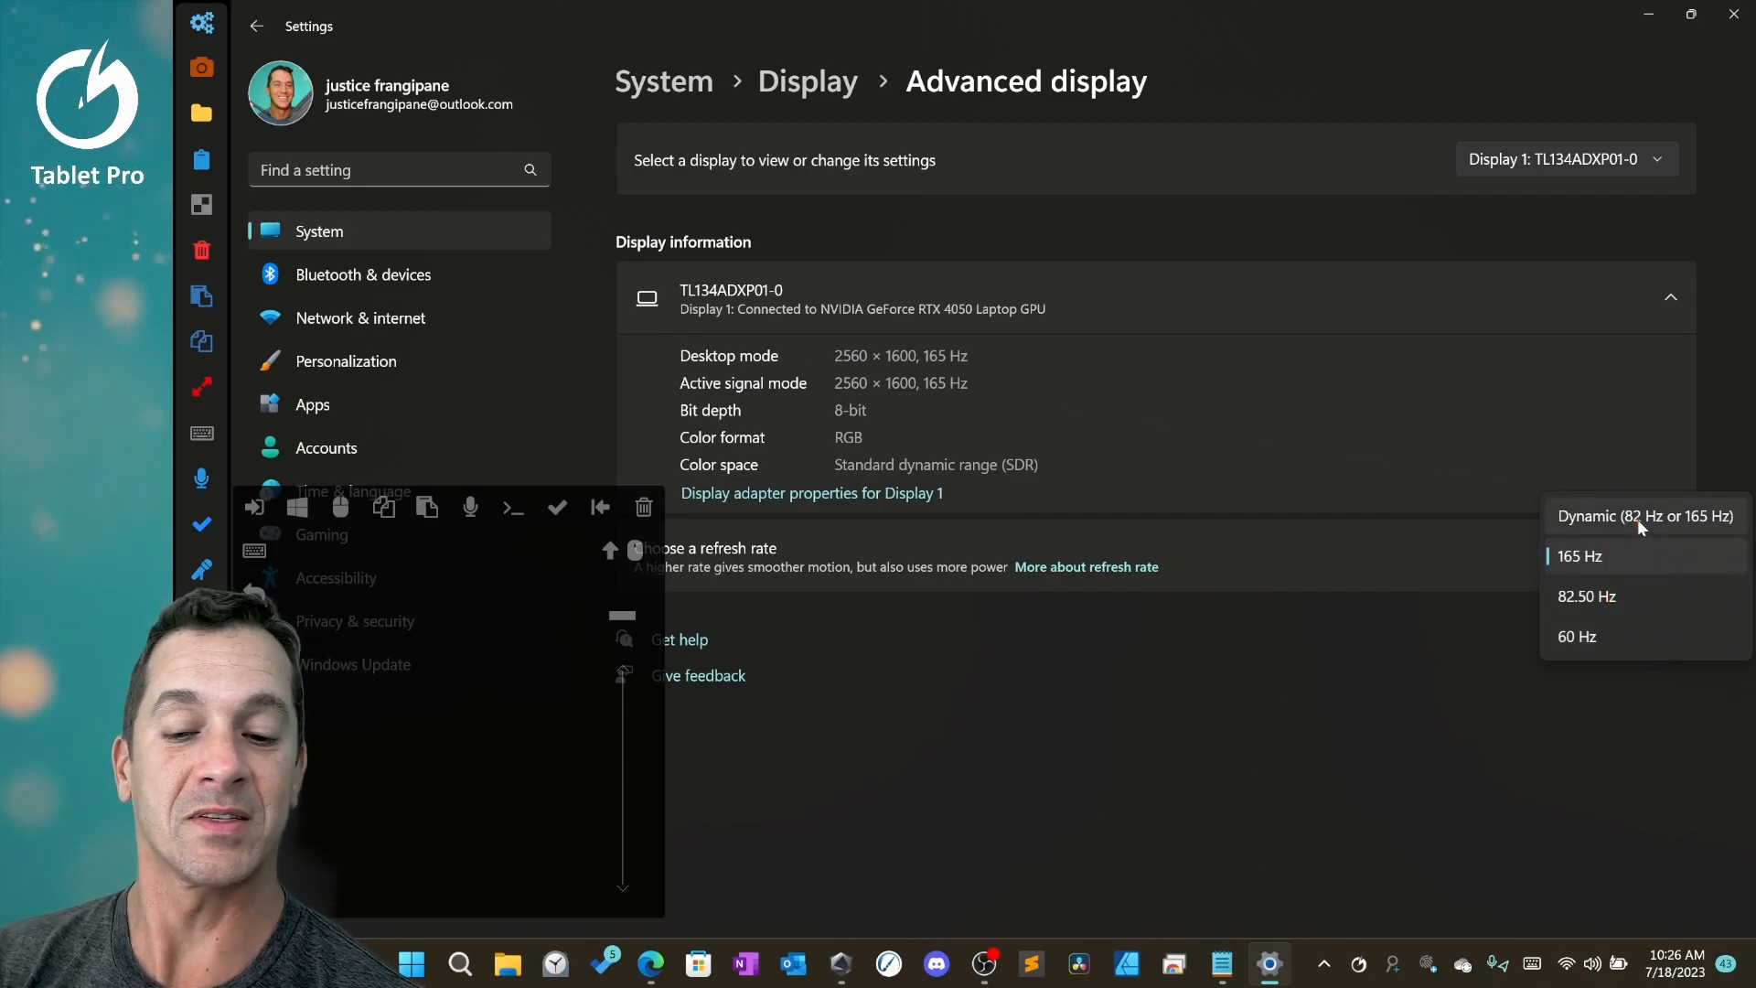
# Set the refresh rate to Dynamic (82 Hz or 165 Hz) and keep the change.
pyautogui.click(1643, 516)
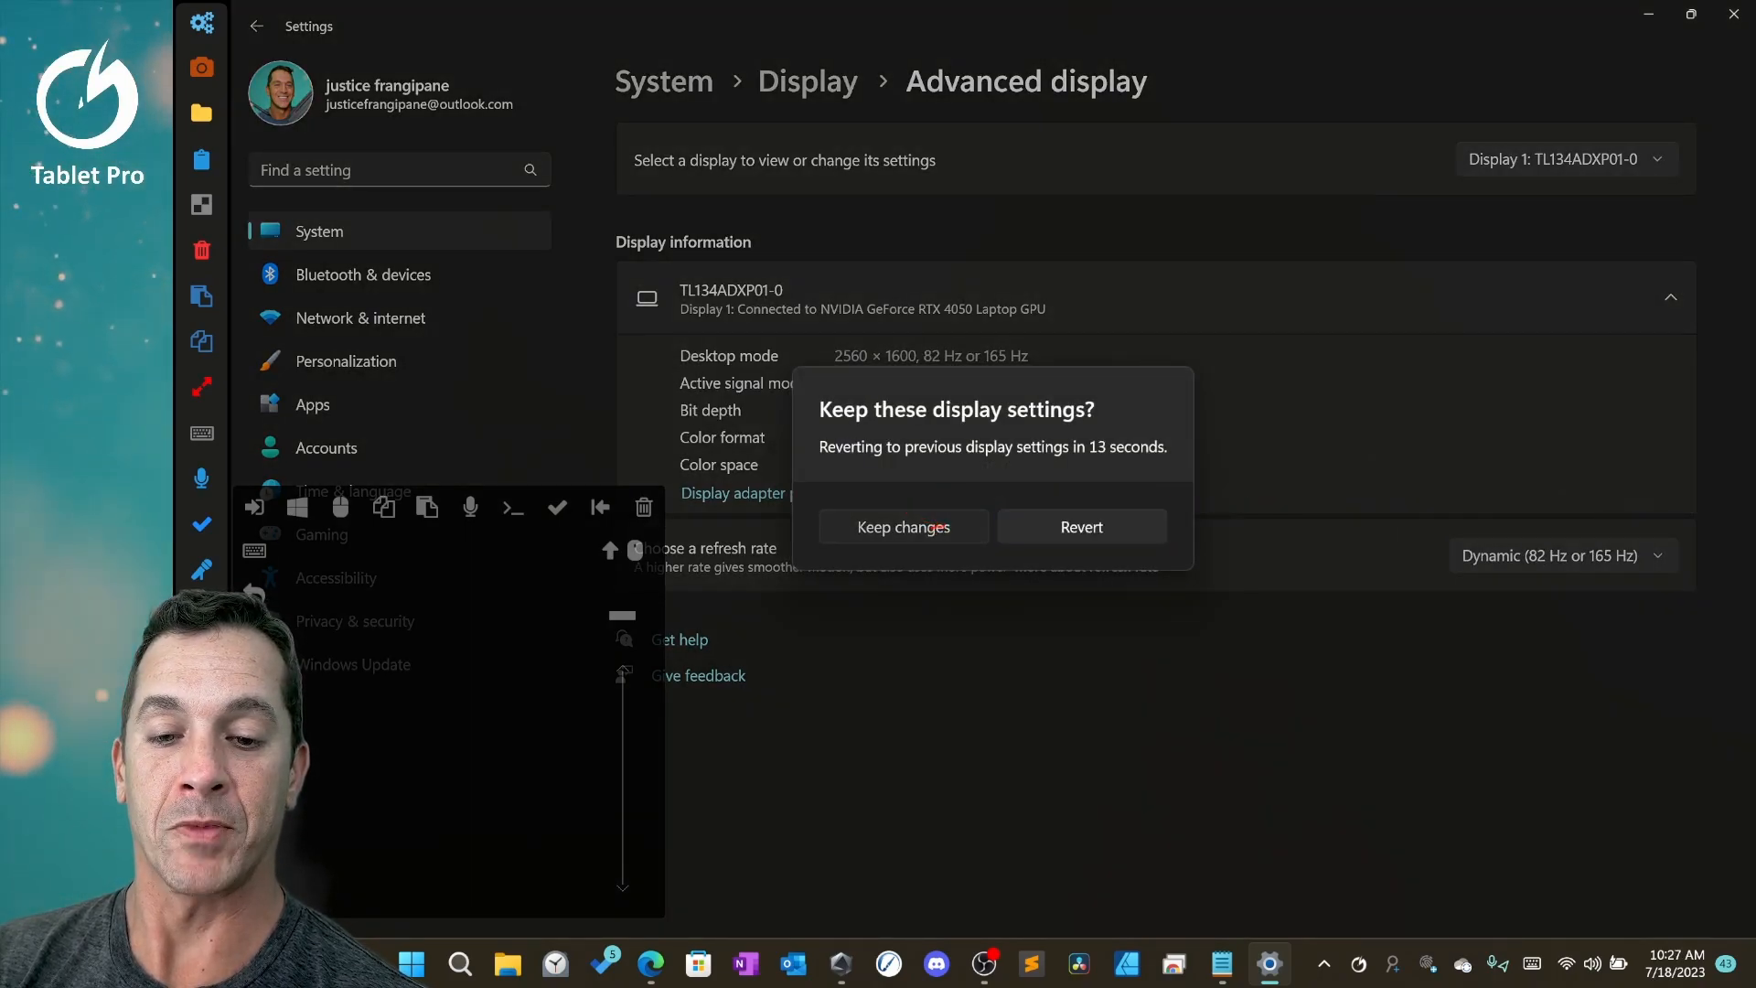
pyautogui.click(902, 527)
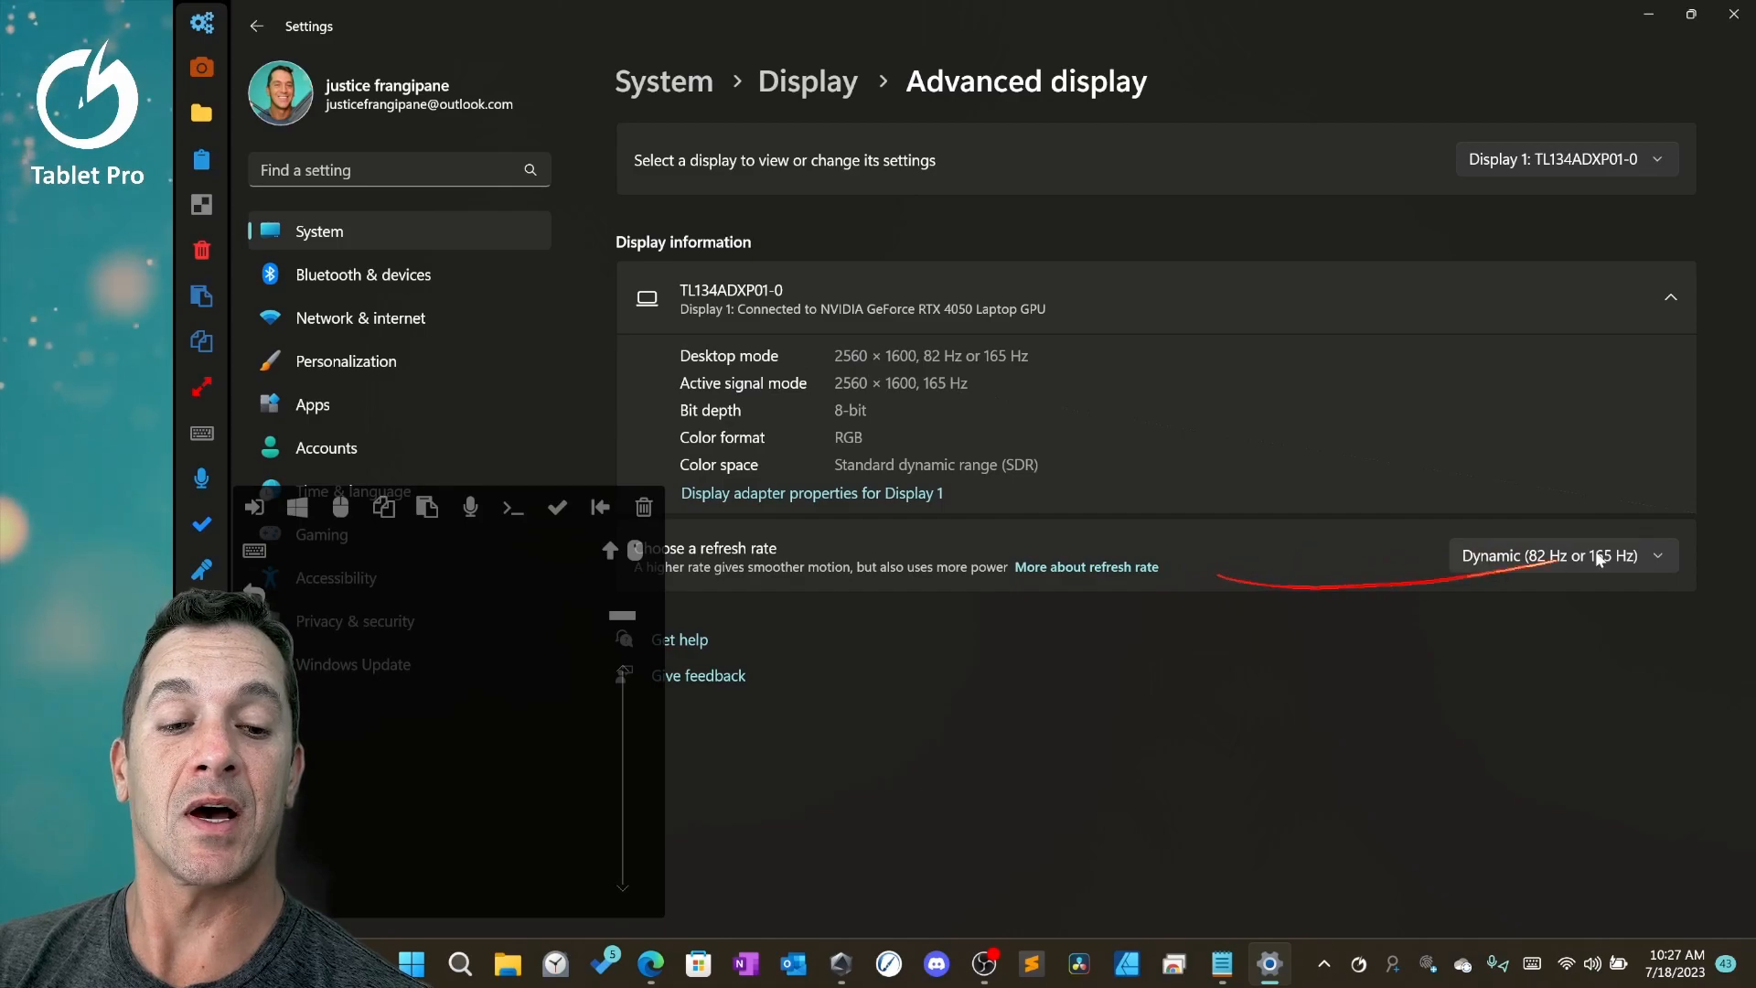
pyautogui.click(1565, 556)
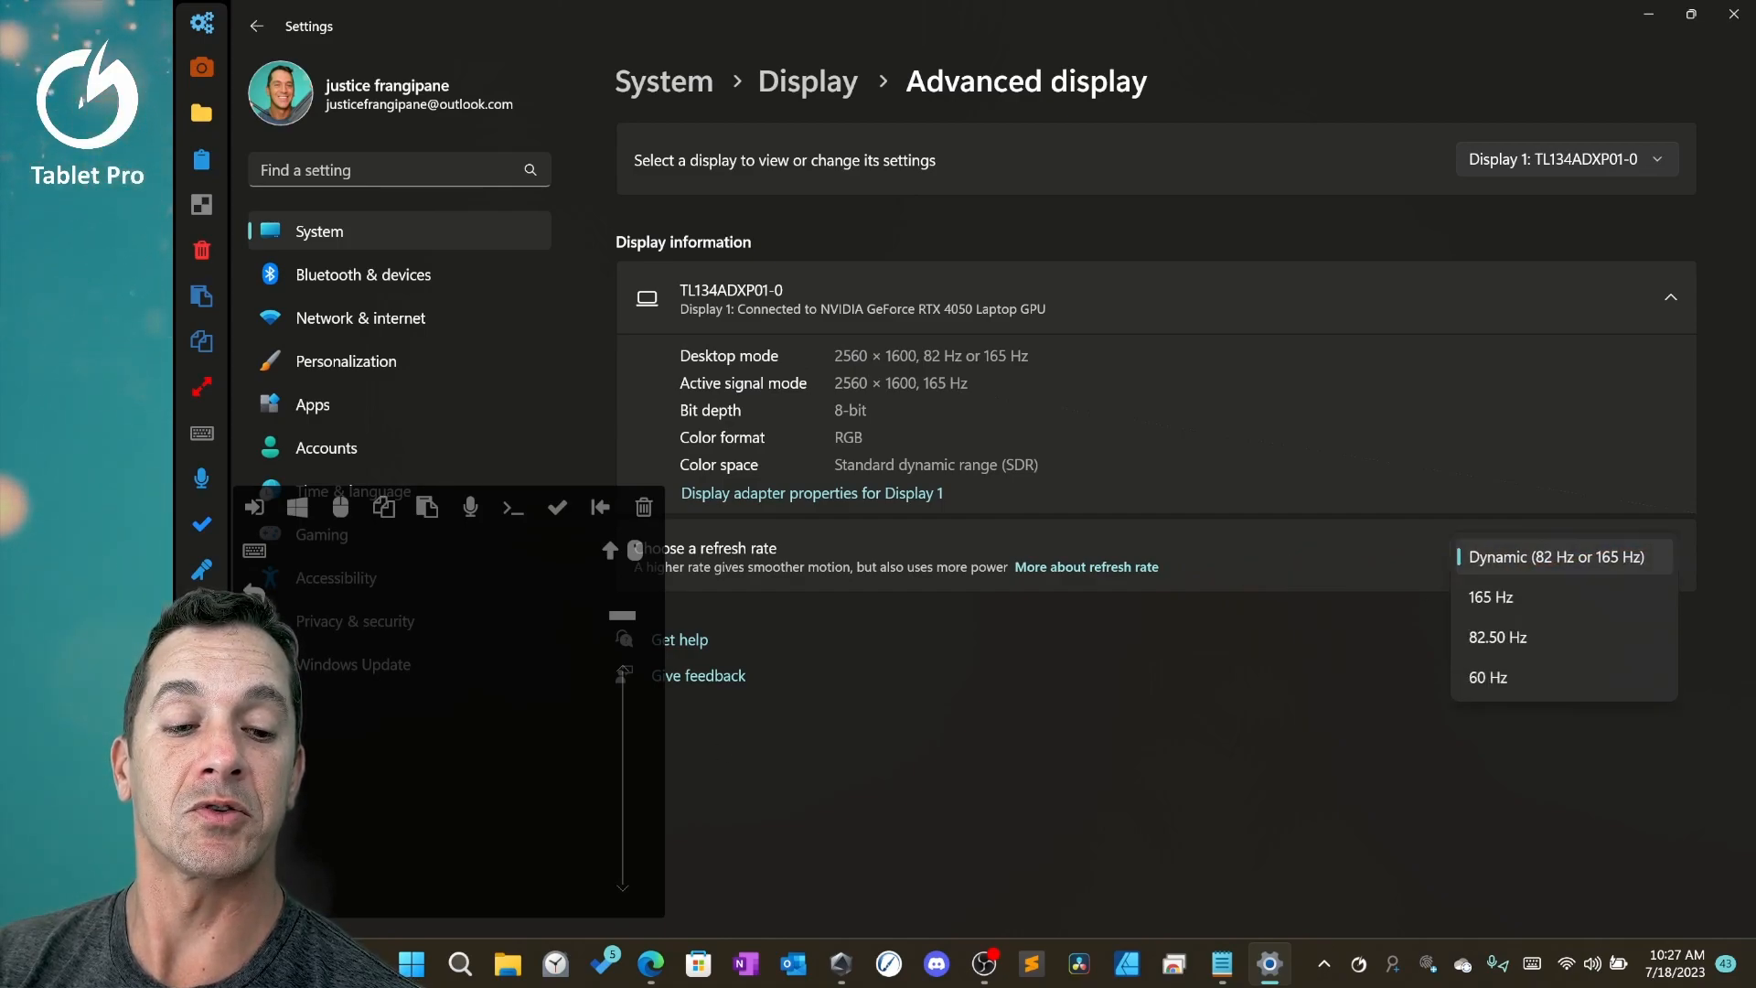
pyautogui.moveTo(1377, 563)
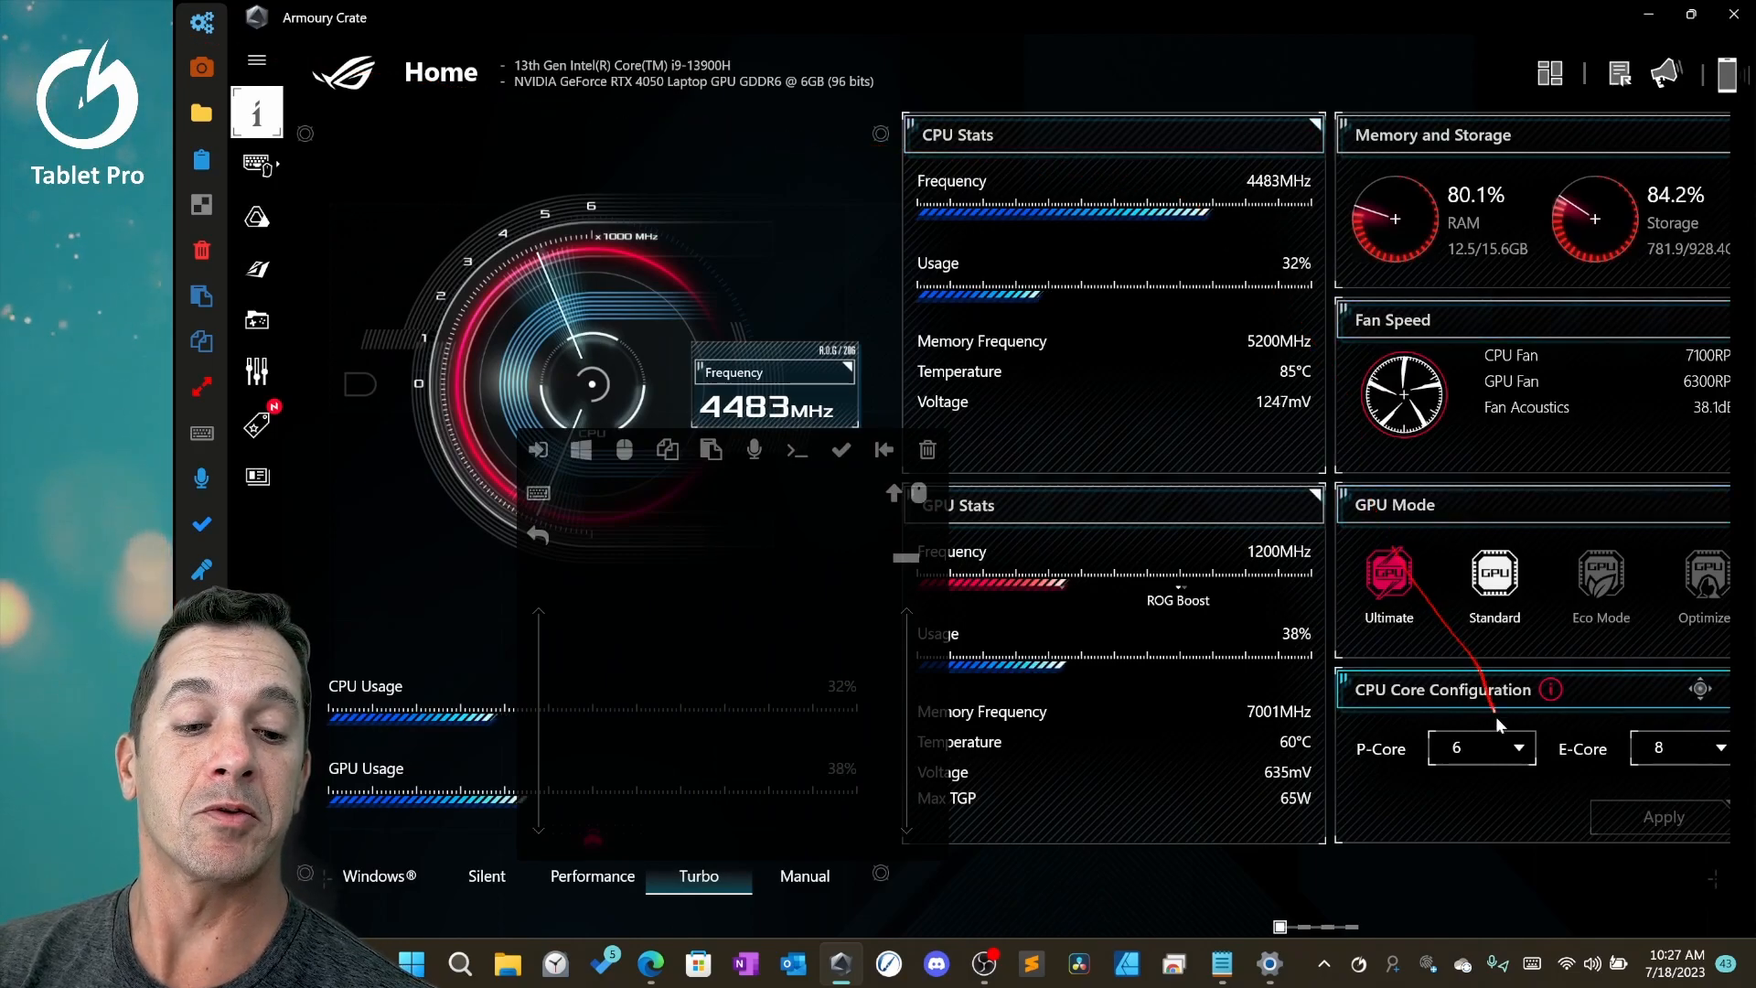
# Check the P-Core count choices on the Home dashboard, leaving it at 6.
pyautogui.click(1480, 747)
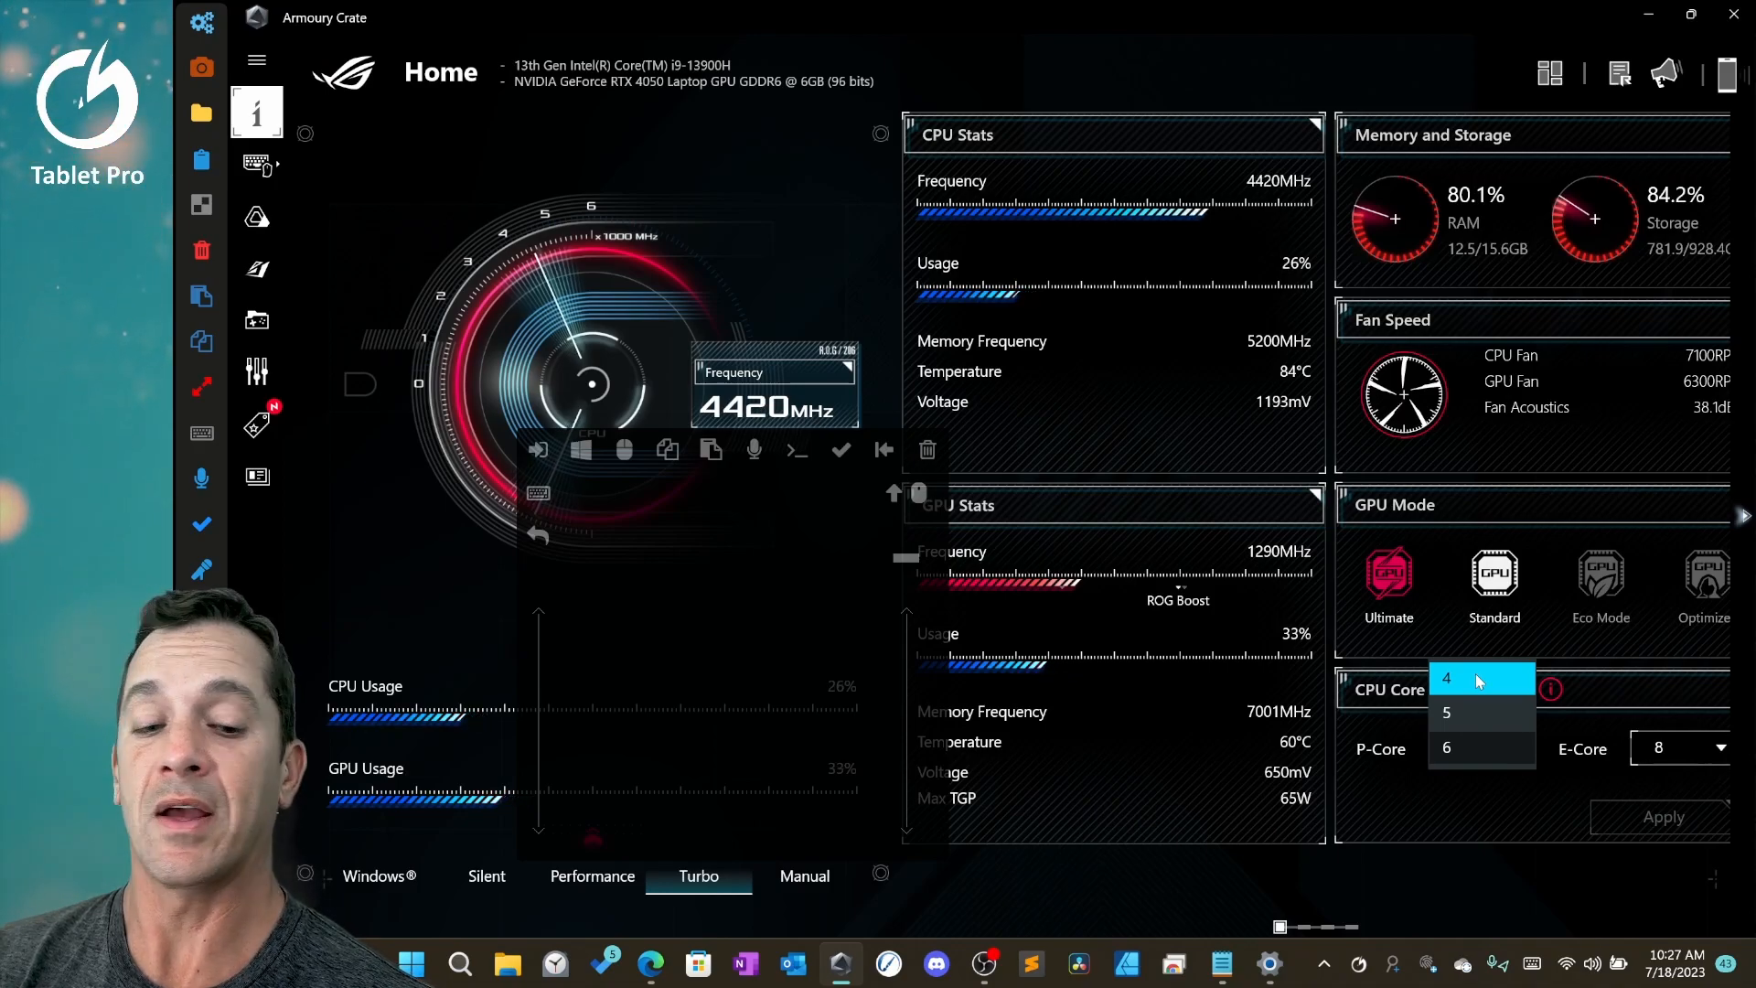
pyautogui.click(1446, 746)
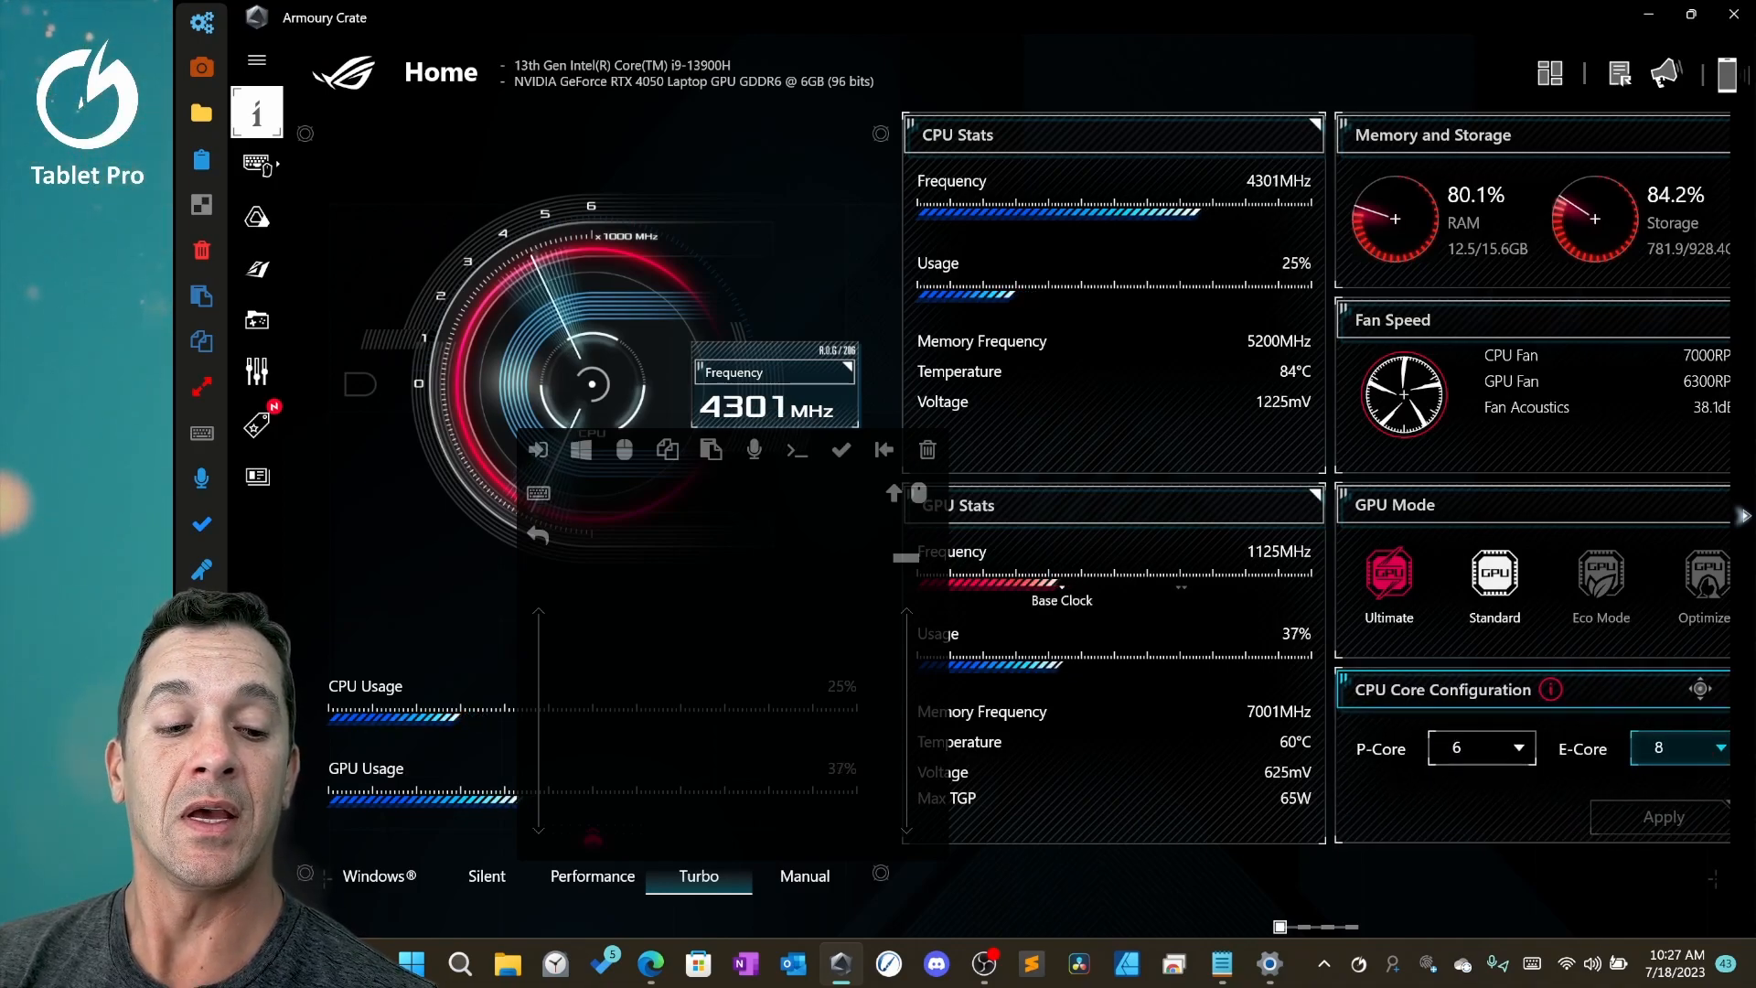
pyautogui.click(1671, 747)
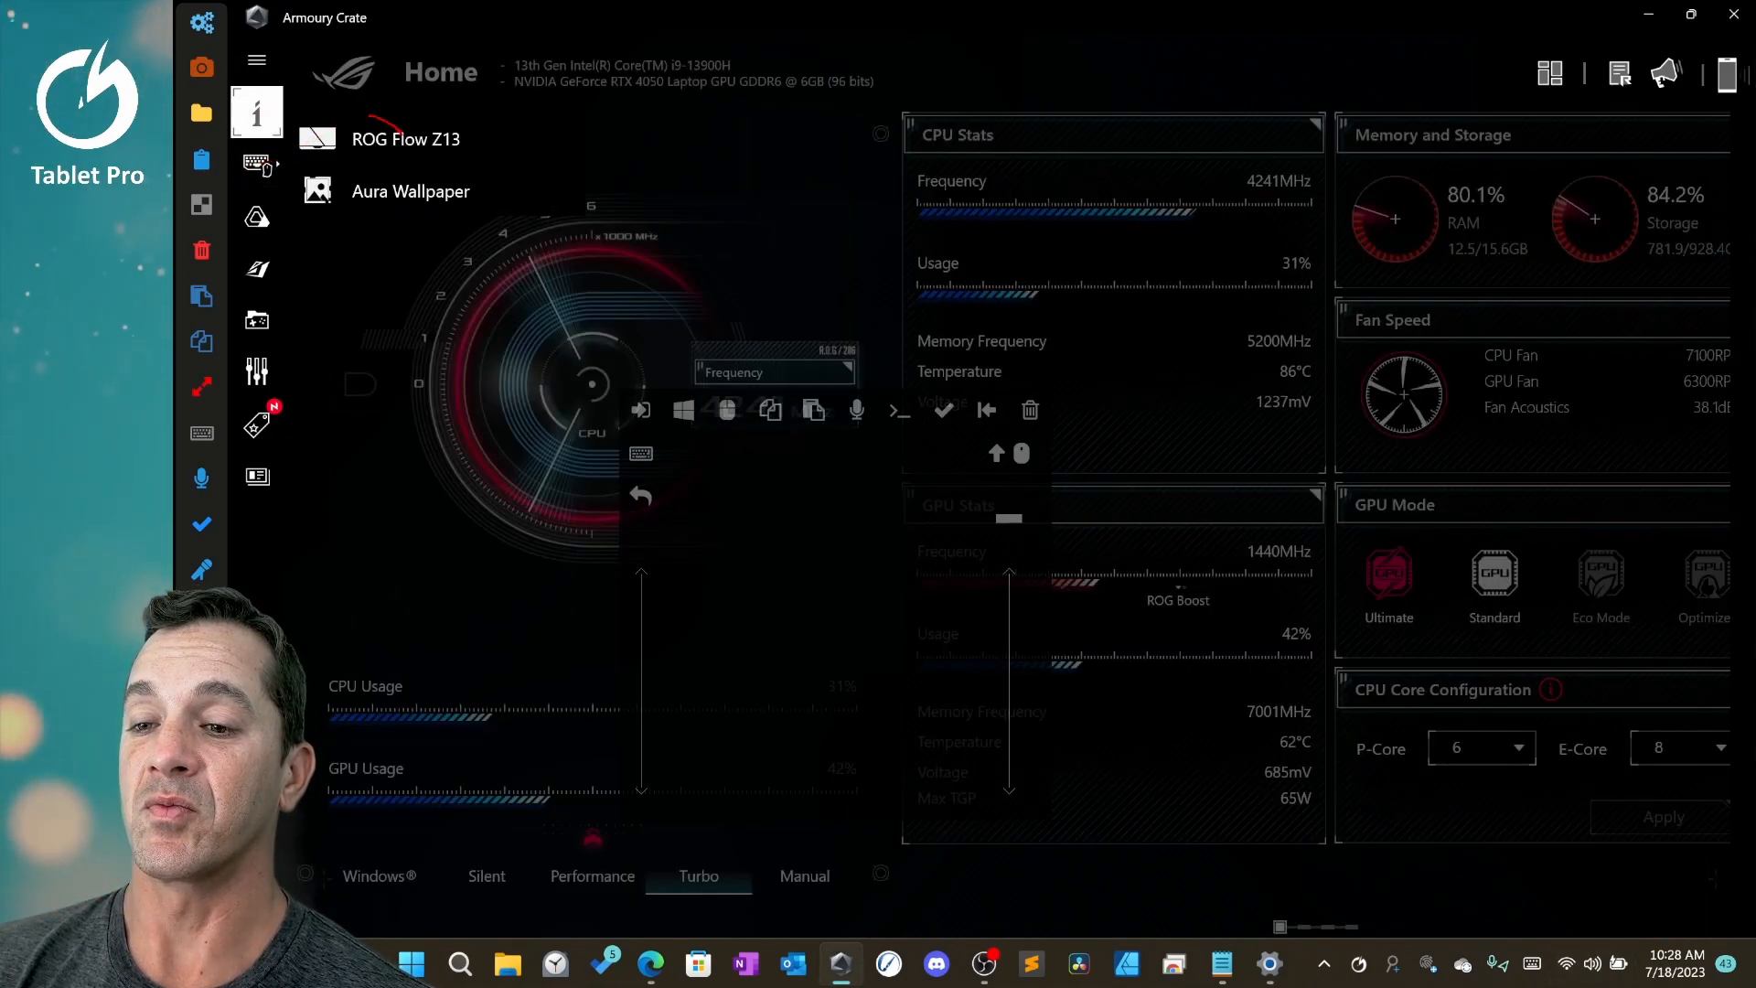
# Show the ROG Flow Z13 Memory list of processes to disable, with 8 selected.
pyautogui.click(256, 165)
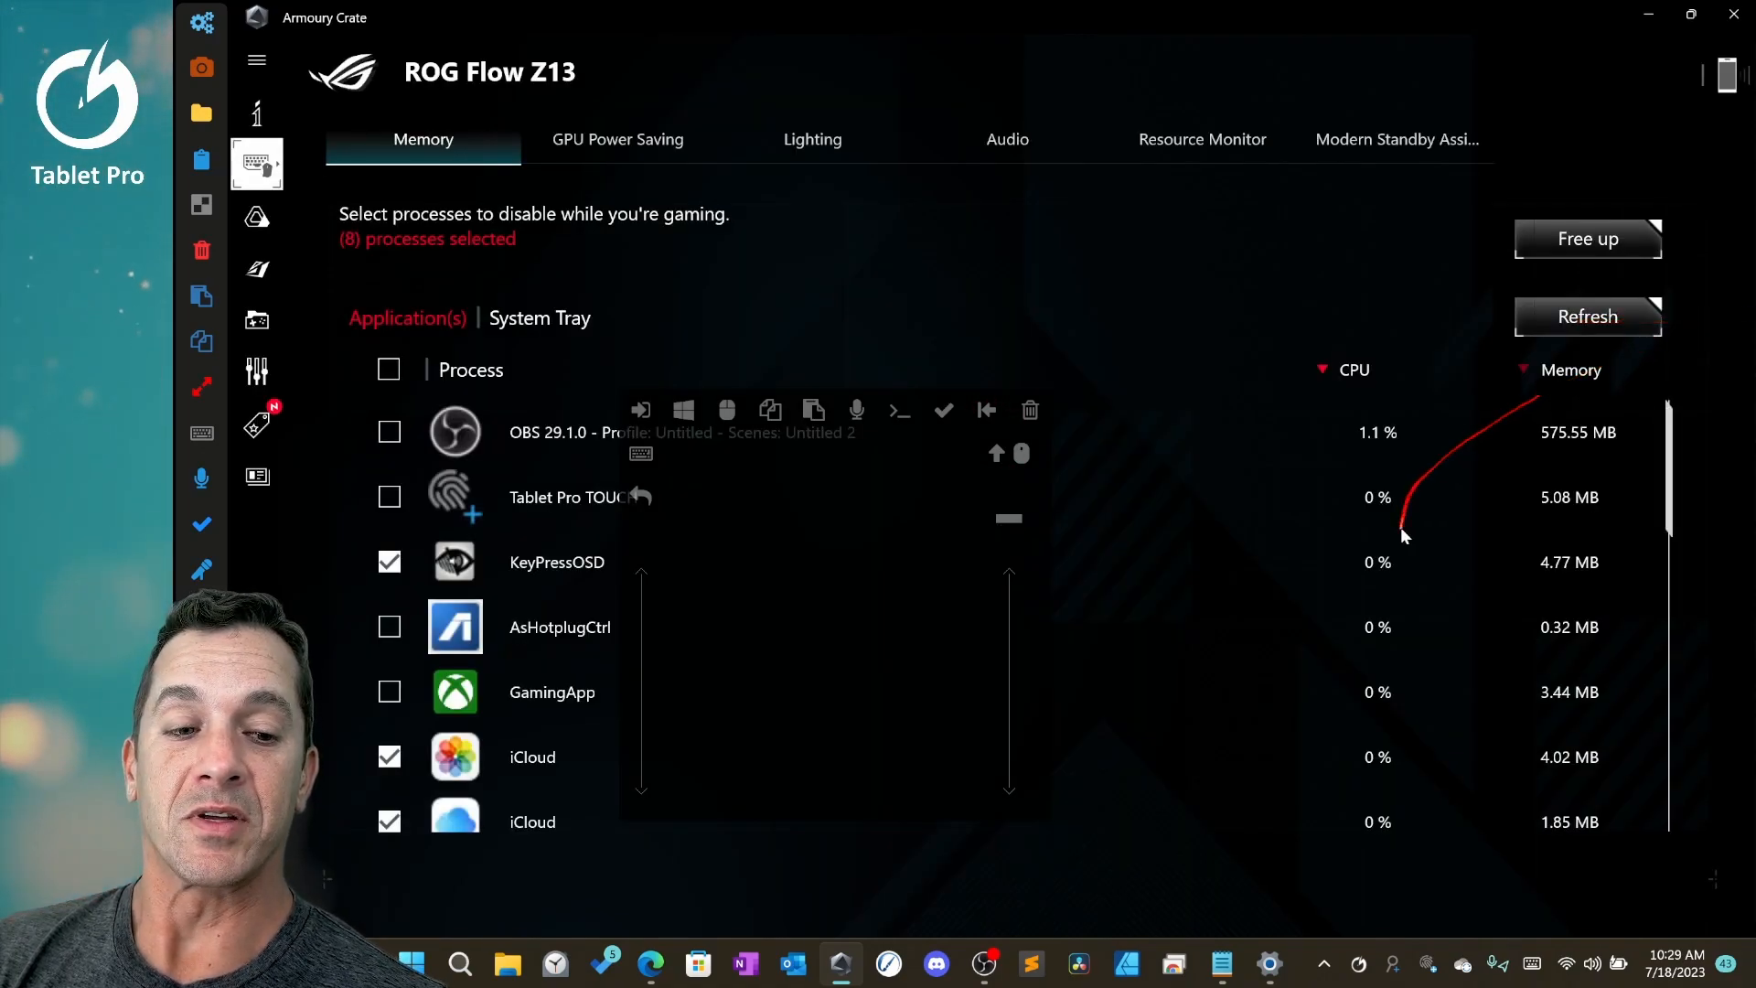
pyautogui.scroll(-3)
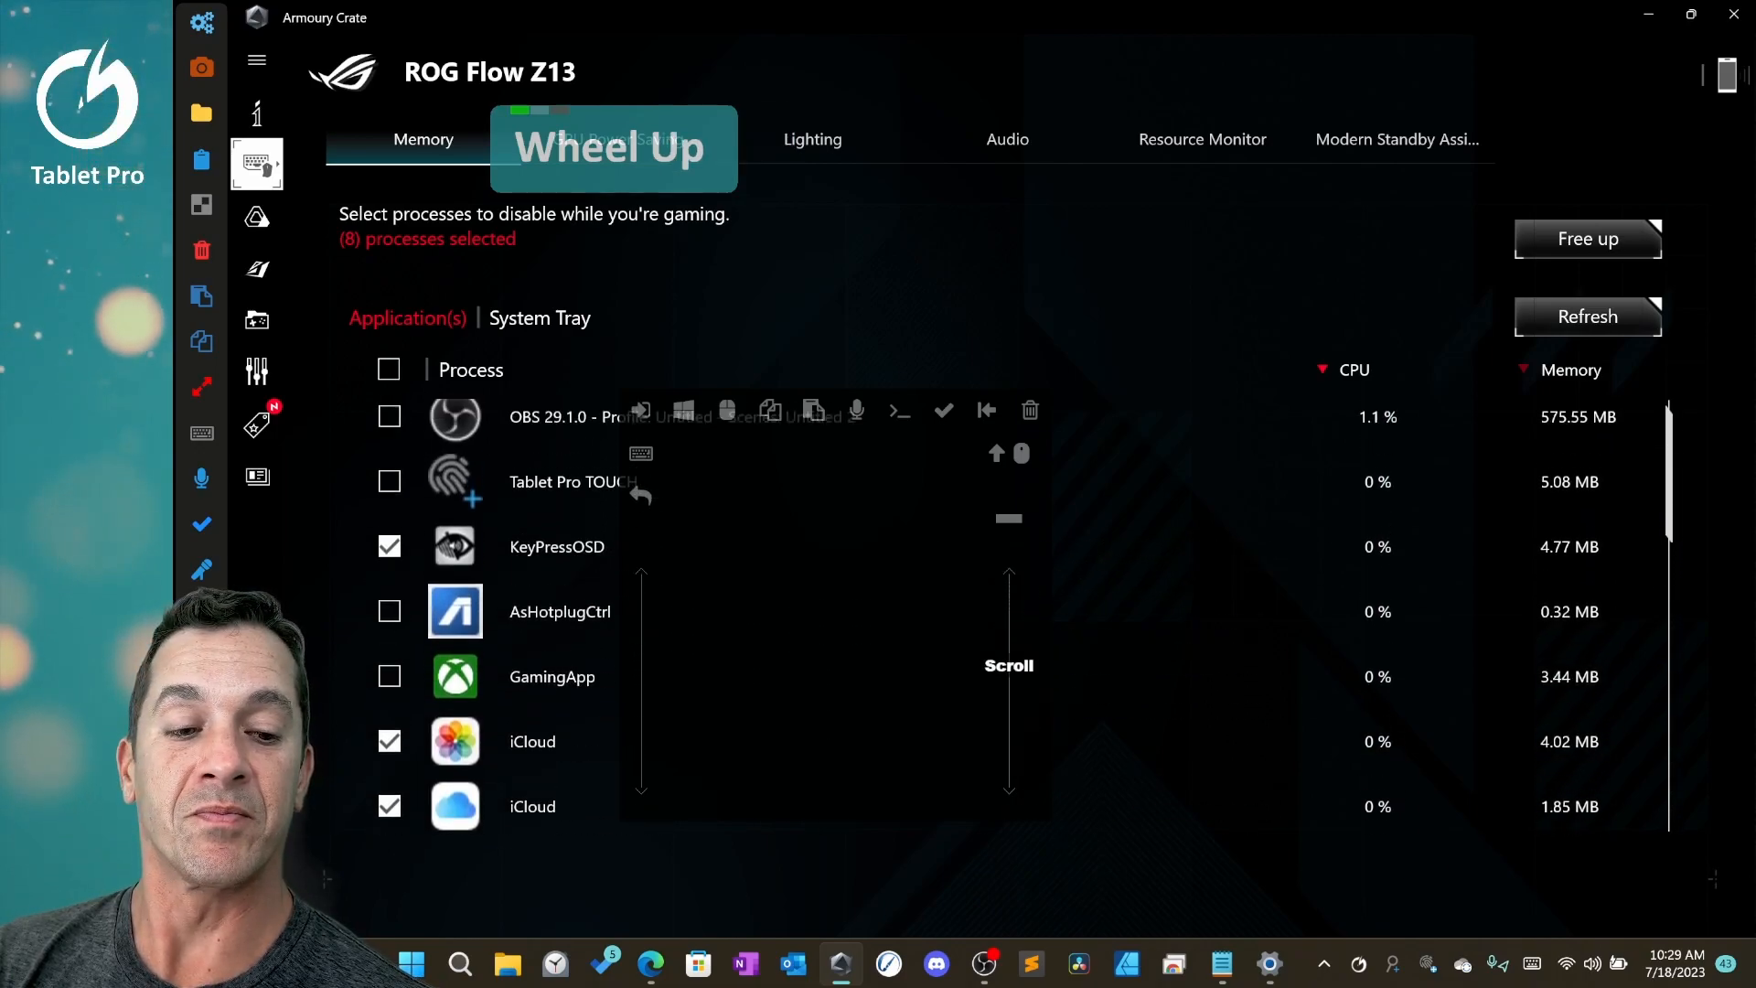
pyautogui.scroll(-3)
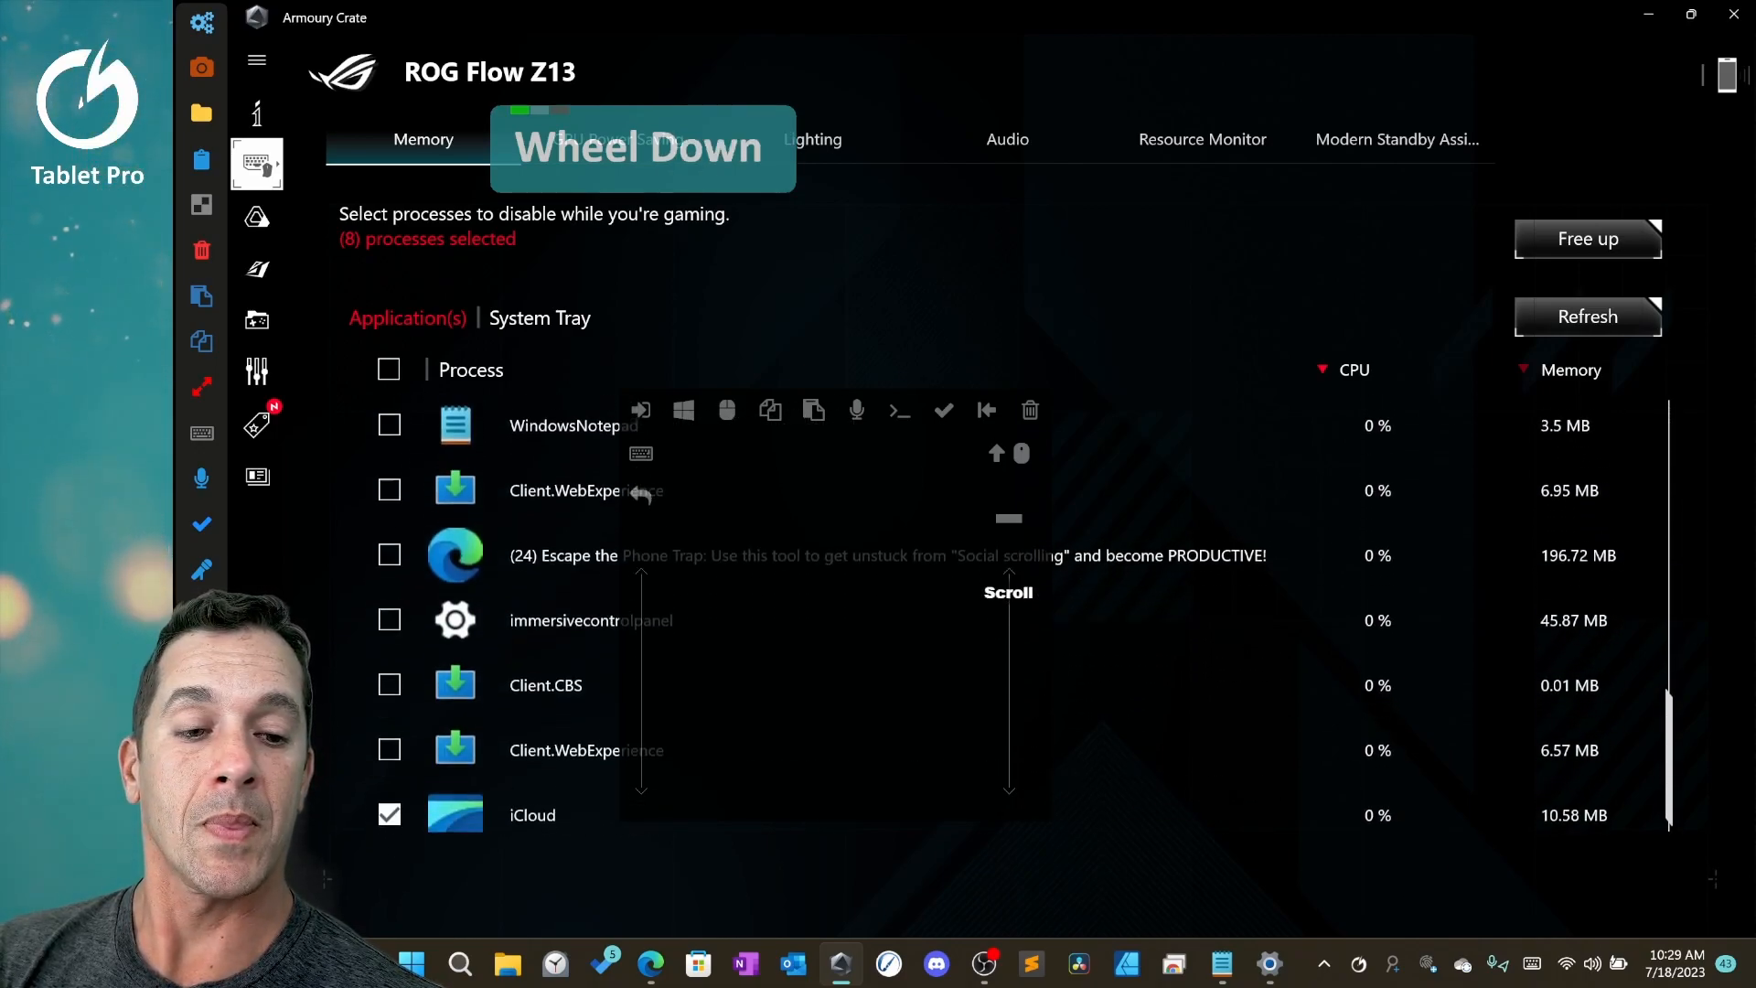
pyautogui.scroll(-3)
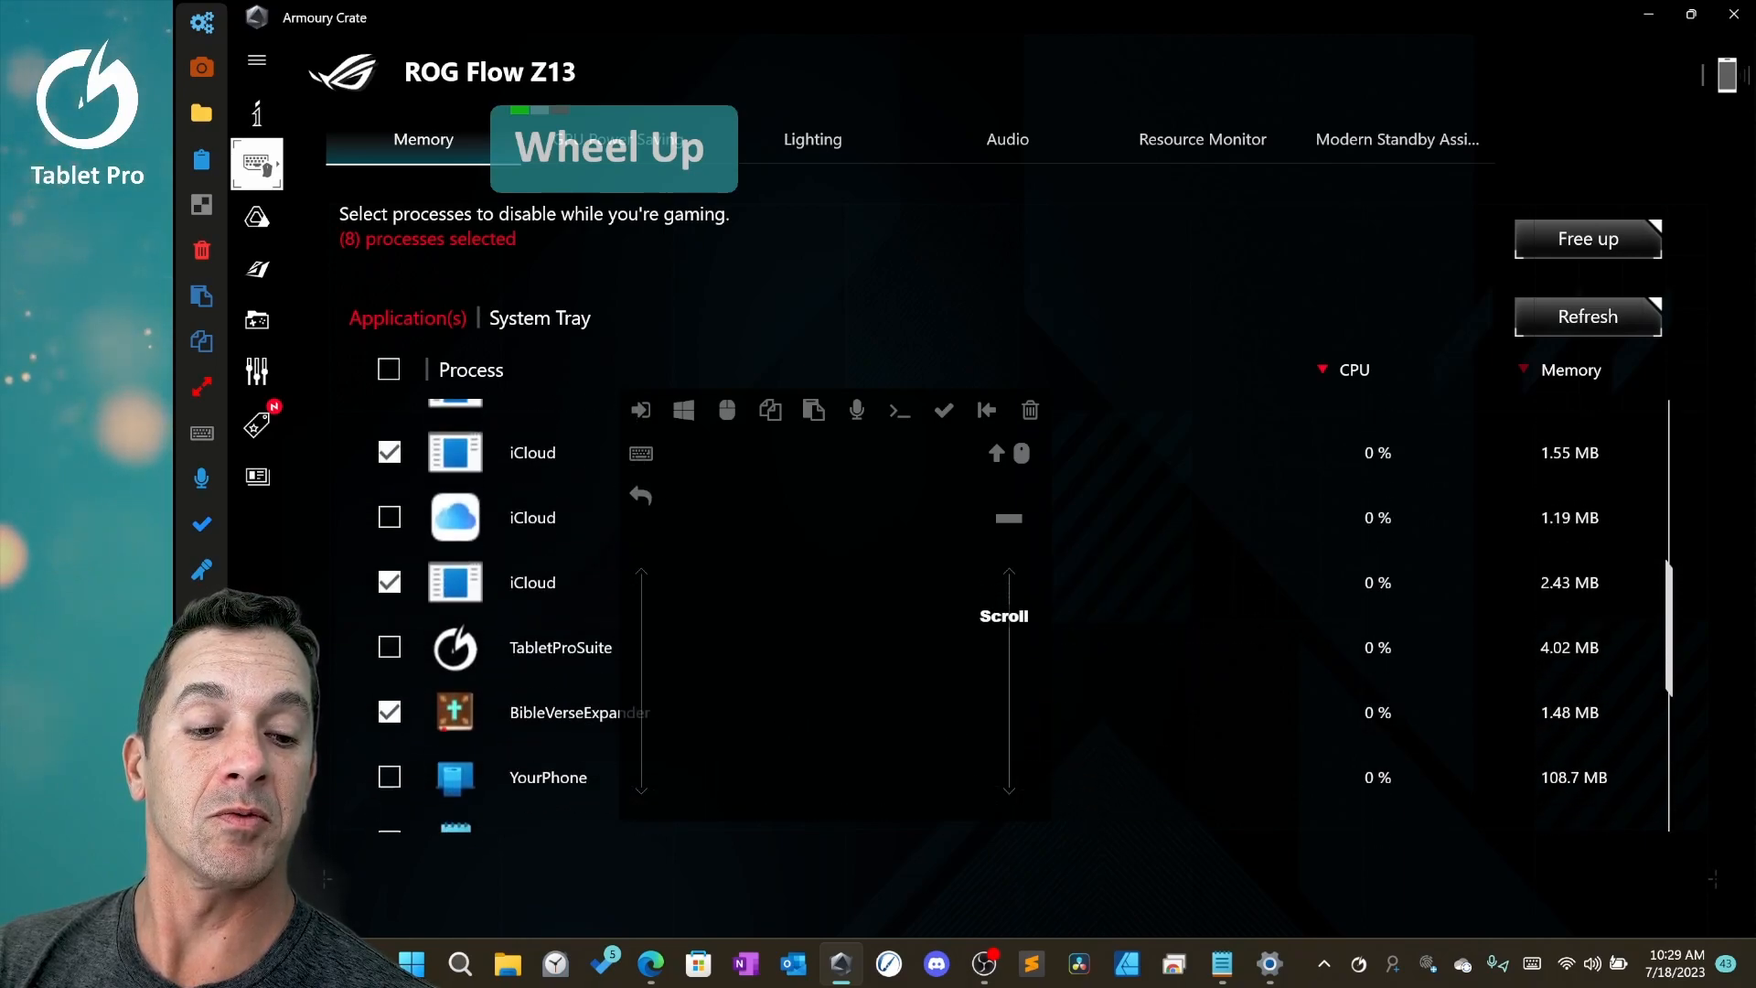